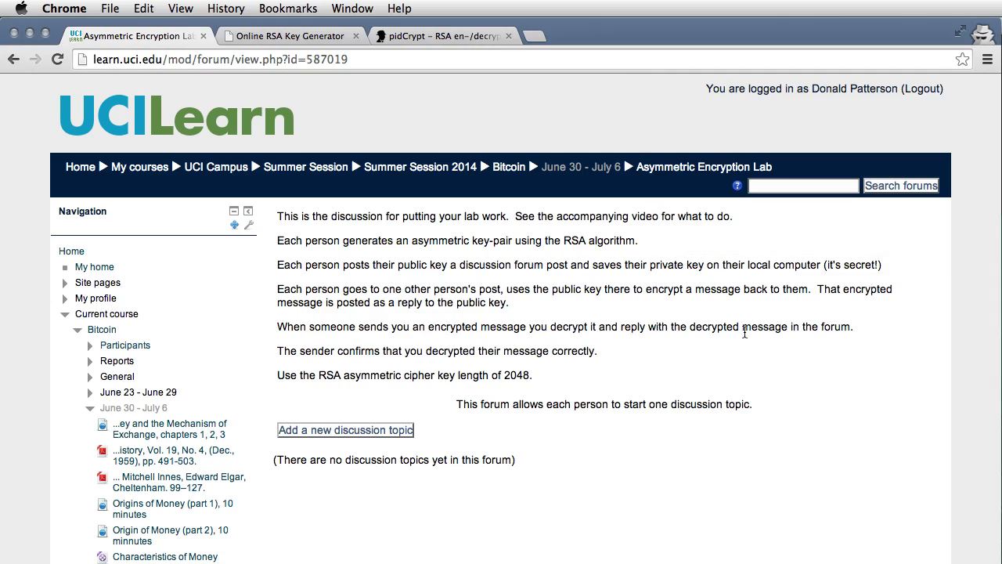
Switch to the Online RSA Key Generator tab
{"action": "left_click", "coordinate": [291, 36]}
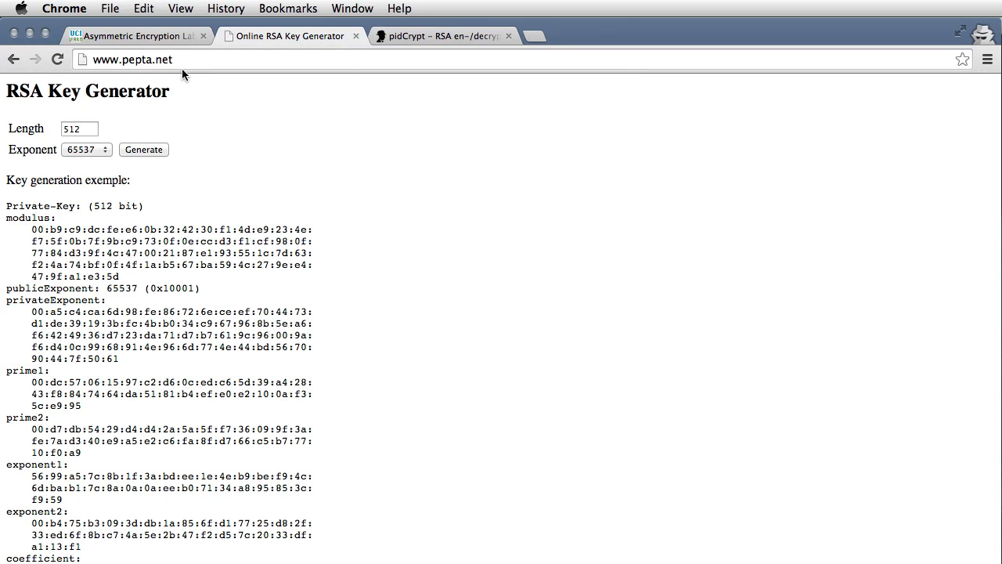
Generate a 2048-bit RSA key pair and scroll through the PEM key output
{"action": "triple_click", "coordinate": [78, 129]}
{"action": "type", "text": "2048"}
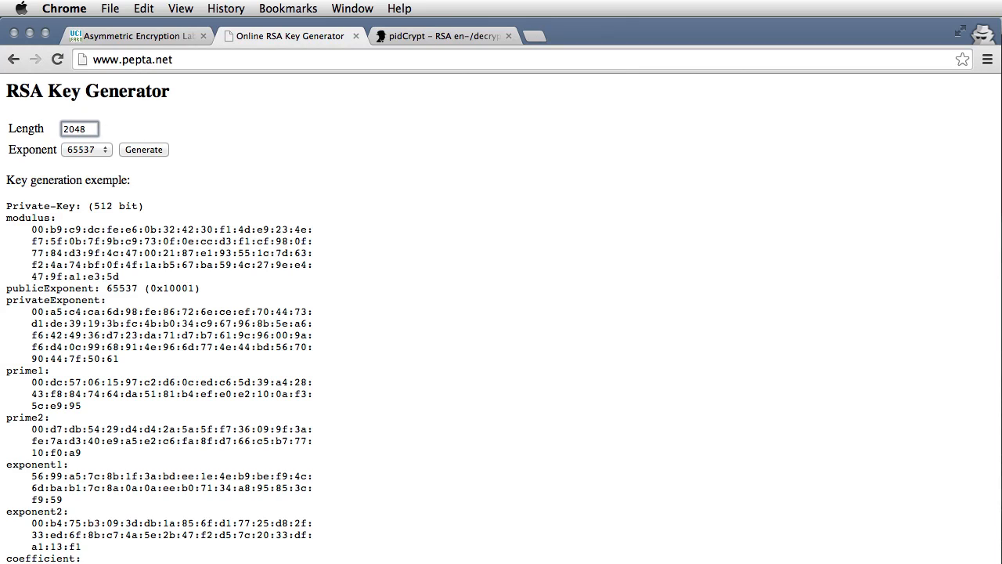
{"action": "left_click", "coordinate": [78, 128]}
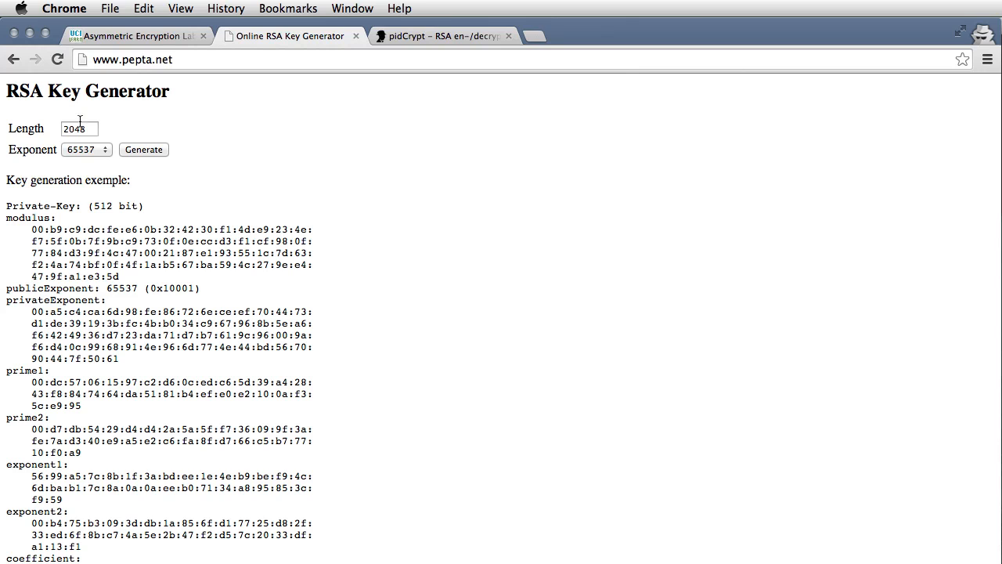
{"action": "left_click", "coordinate": [143, 149]}
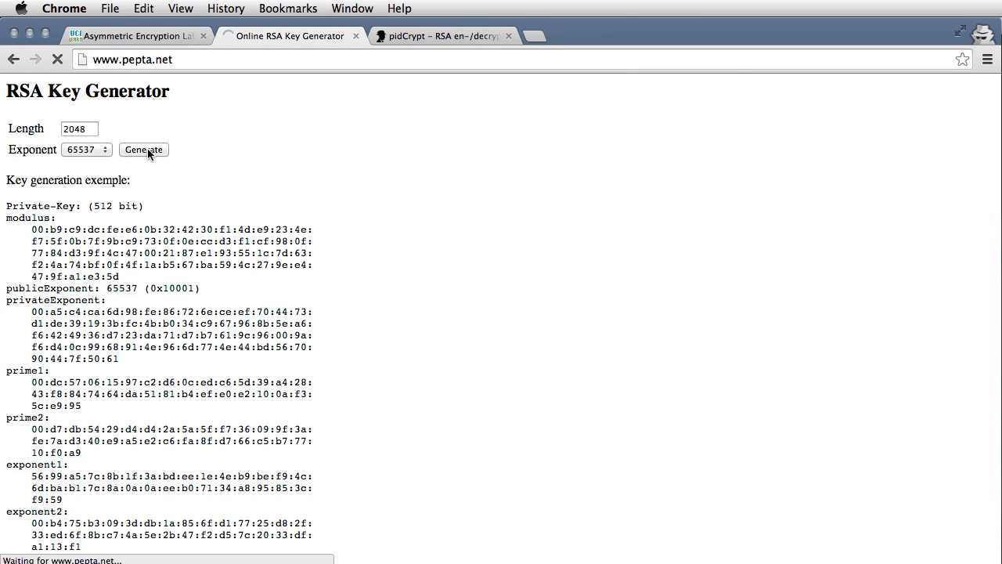
{"action": "left_click", "coordinate": [144, 149]}
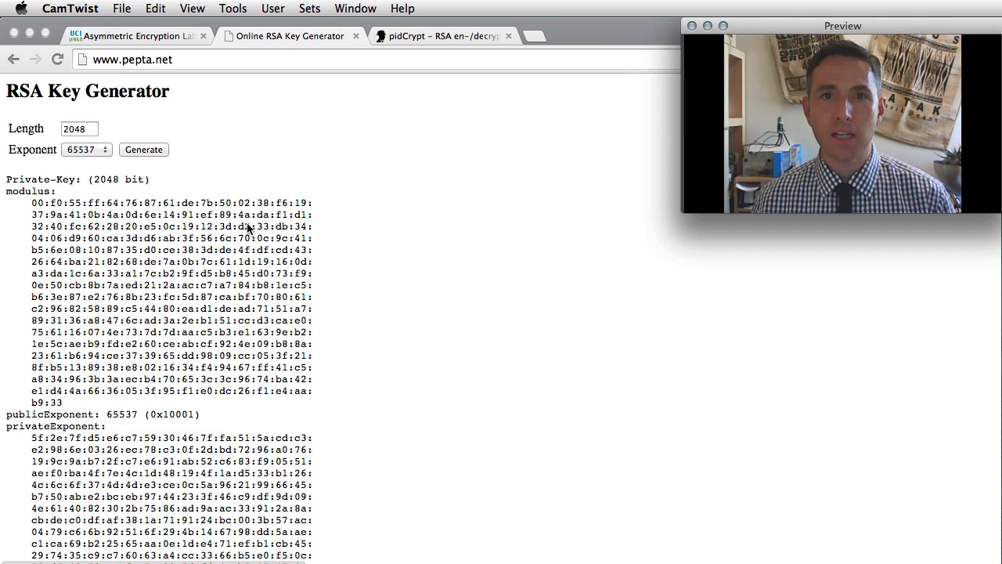
{"action": "mouse_move", "coordinate": [369, 276]}
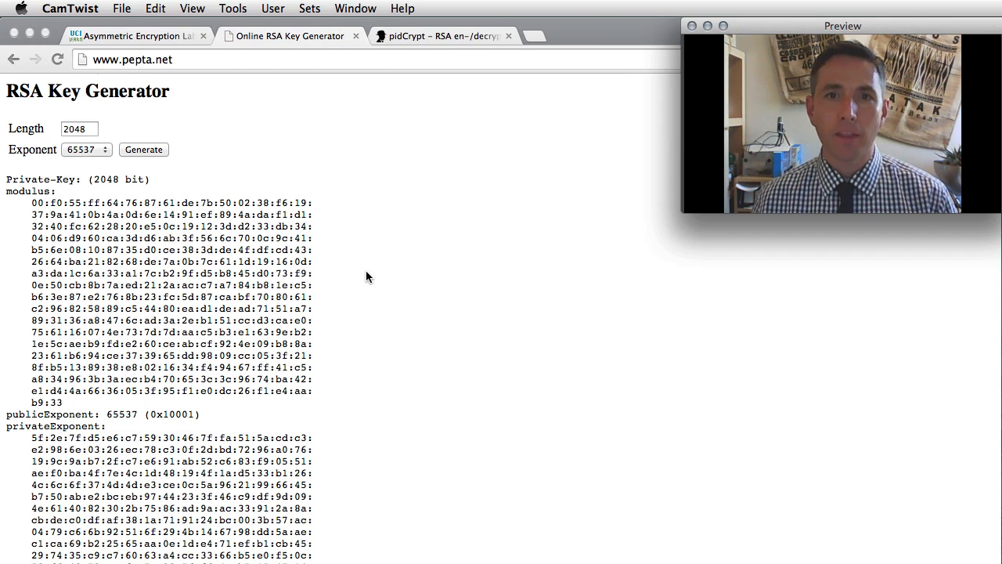
{"action": "scroll", "scroll_direction": "down", "scroll_amount": 3}
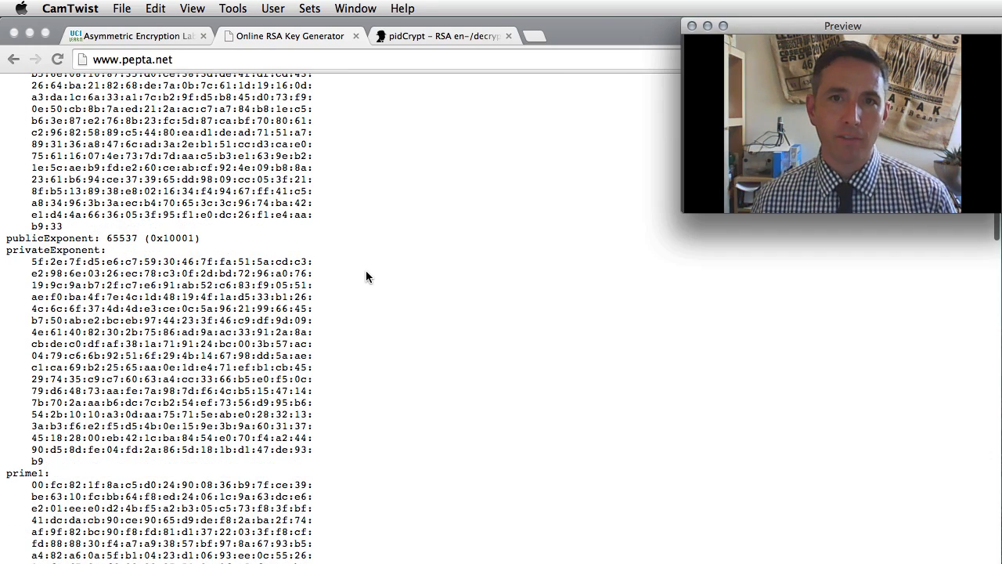
{"action": "scroll", "scroll_direction": "down", "scroll_amount": 3}
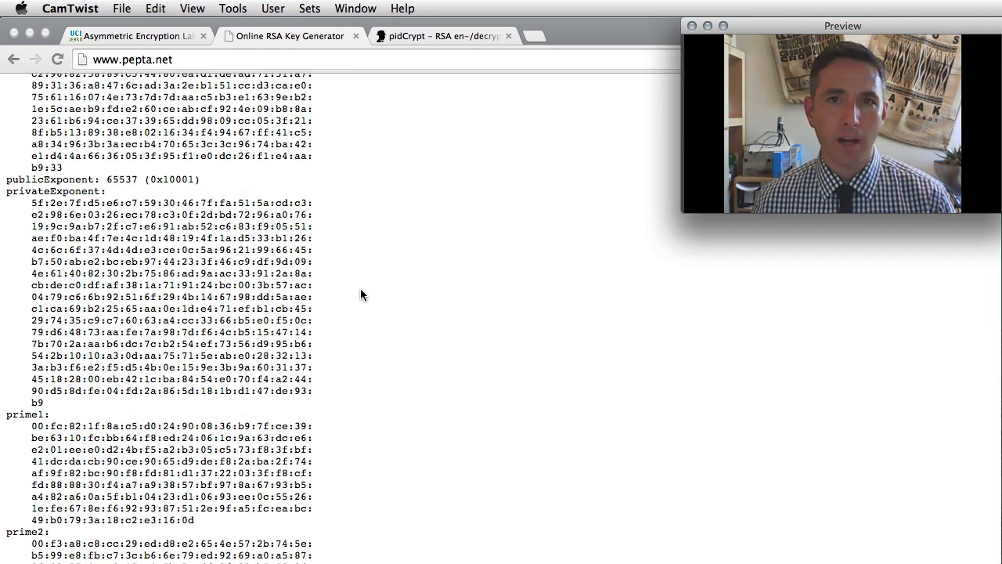
{"action": "scroll", "scroll_direction": "down", "scroll_amount": 3}
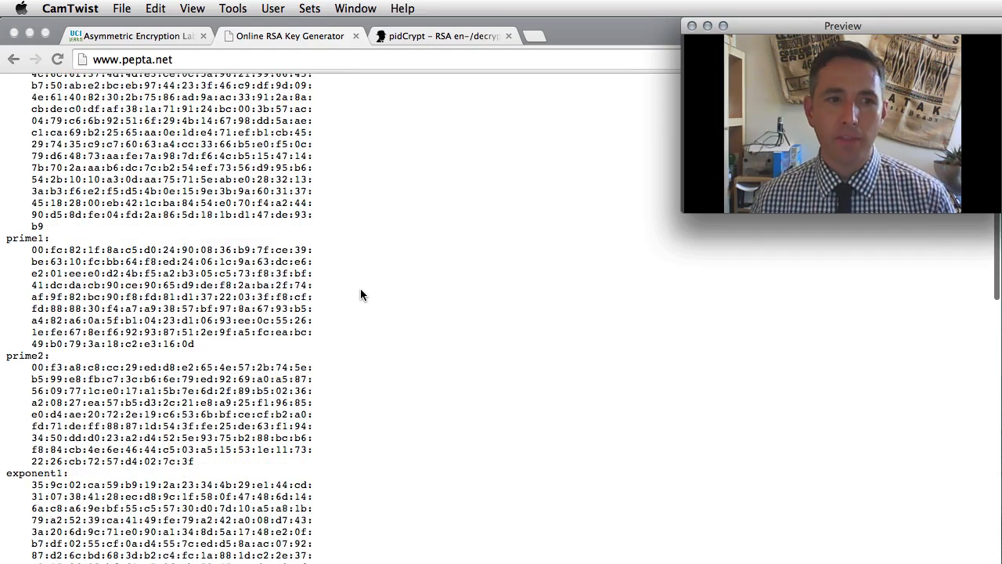
{"action": "scroll", "scroll_direction": "down", "scroll_amount": 3}
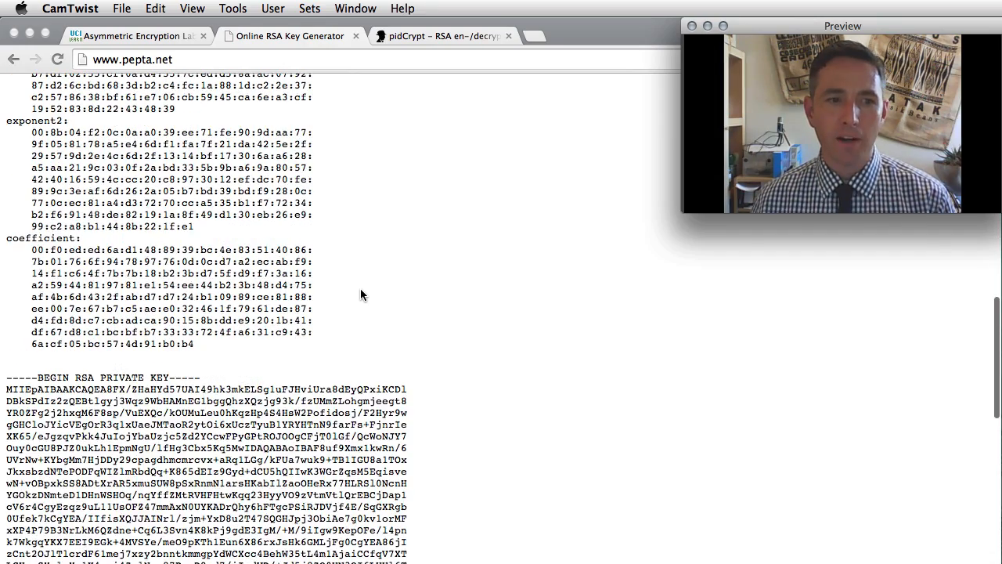
{"action": "scroll", "scroll_direction": "down", "scroll_amount": 3}
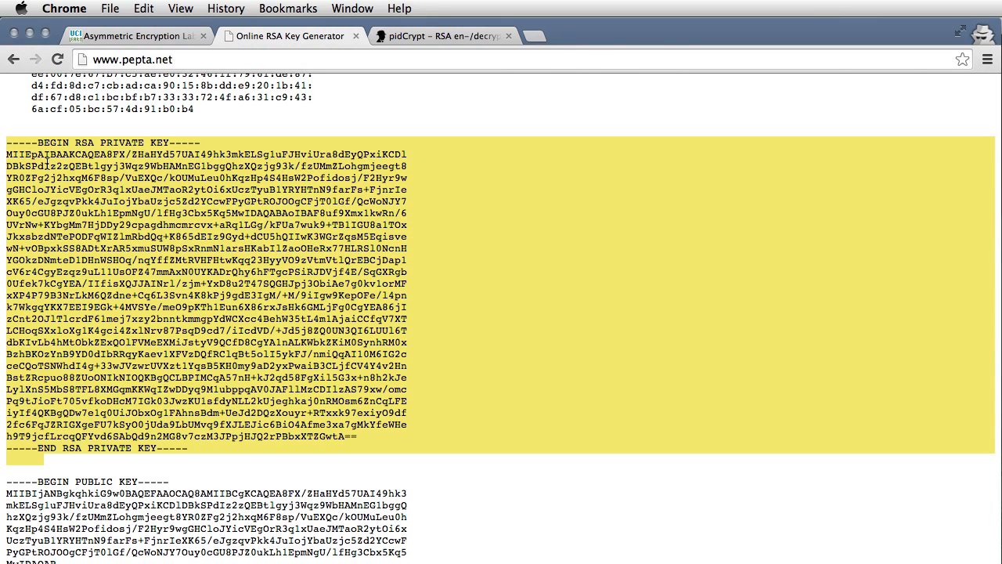
{"action": "mouse_move", "coordinate": [178, 178]}
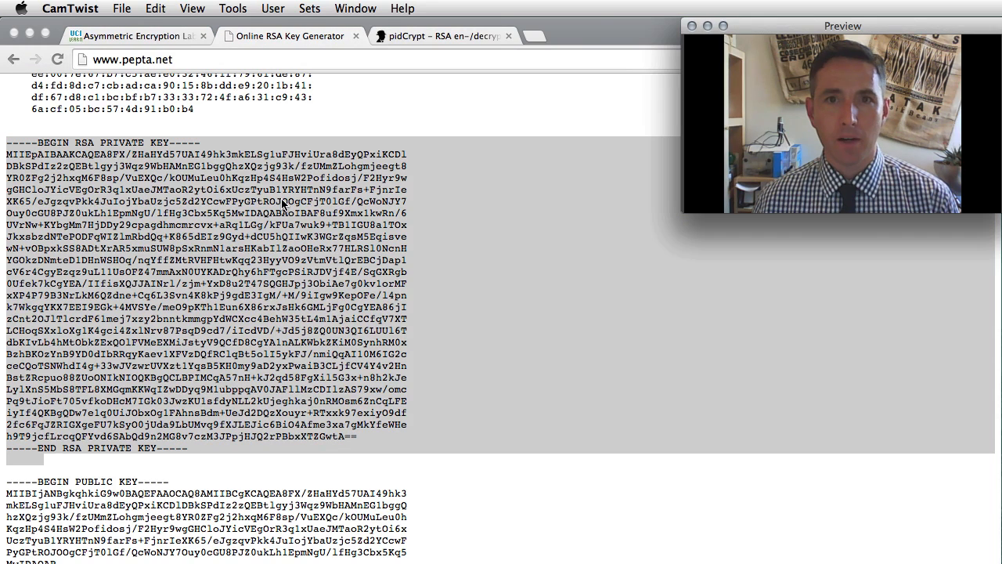
Select the generated BEGIN/END PUBLIC KEY block on pepta.net
{"action": "scroll", "scroll_direction": "down", "scroll_amount": 3}
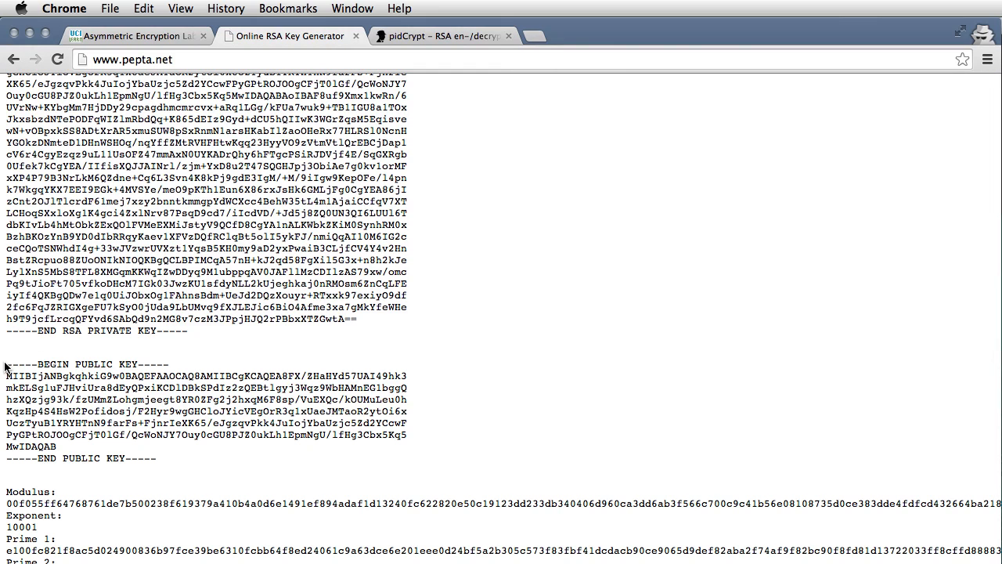
{"action": "left_click_drag", "start_coordinate": [8, 364], "coordinate": [160, 459]}
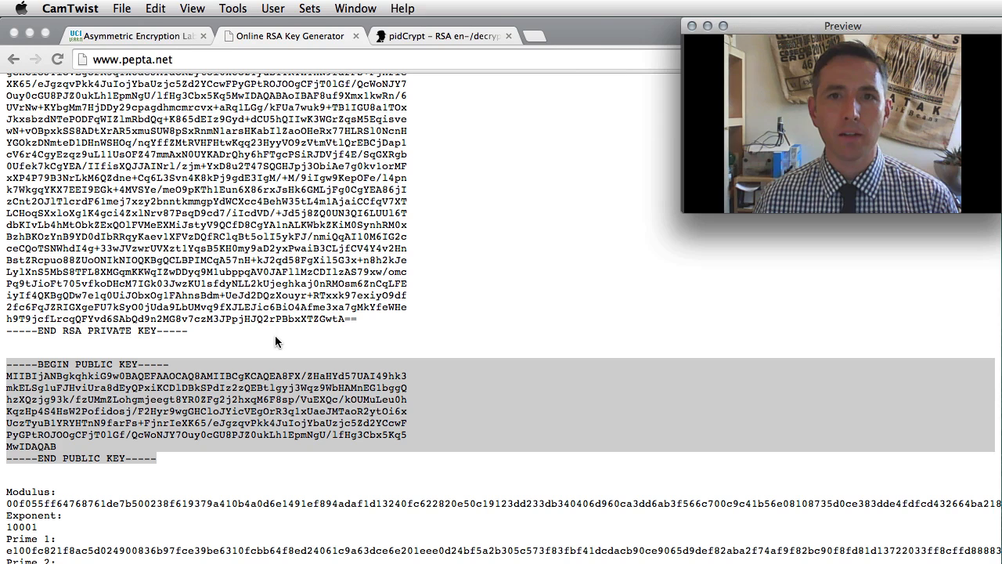
{"action": "mouse_move", "coordinate": [417, 288]}
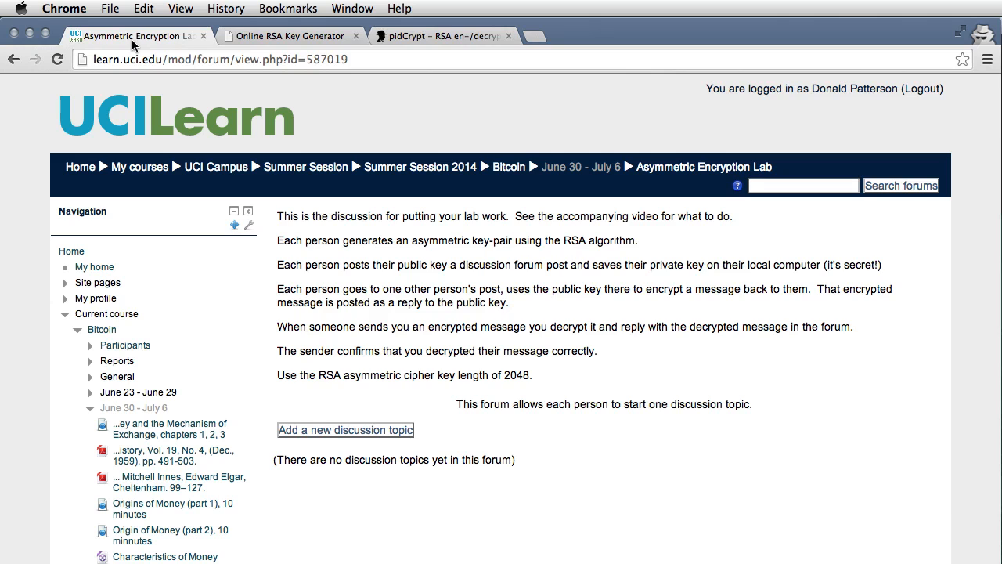
{"action": "left_click", "coordinate": [344, 430]}
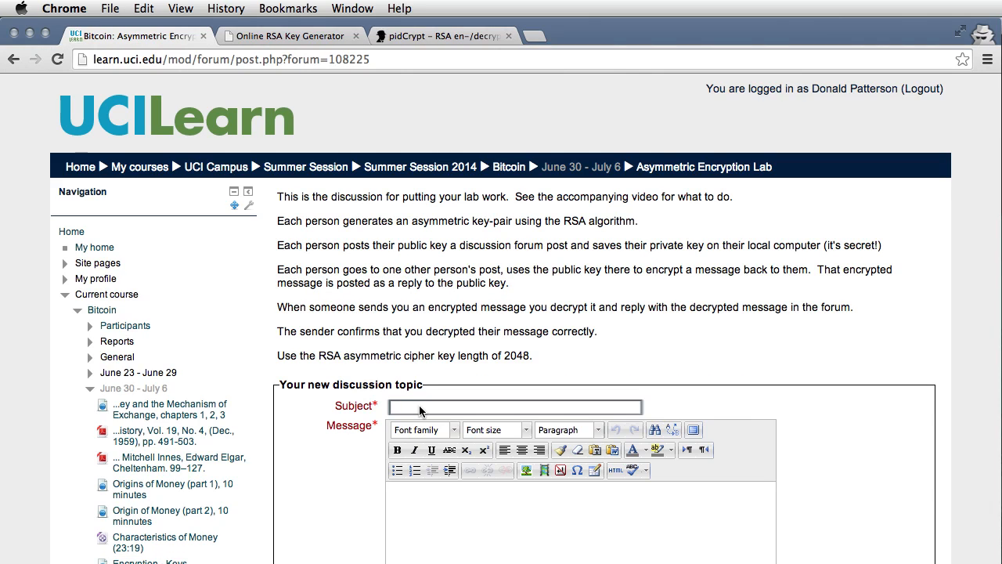
{"action": "type", "text": "Don Pattero"}
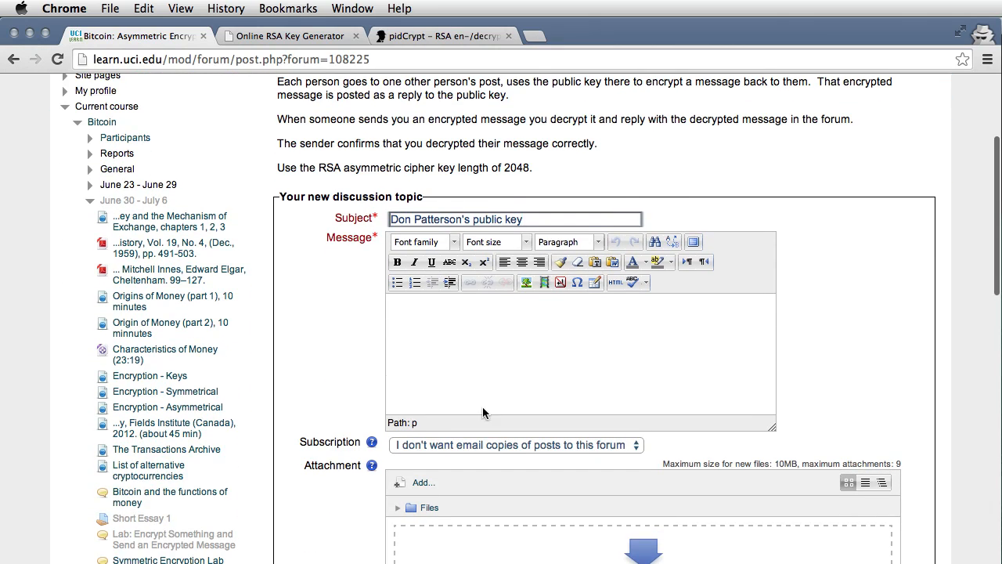
{"action": "right_click", "coordinate": [507, 296]}
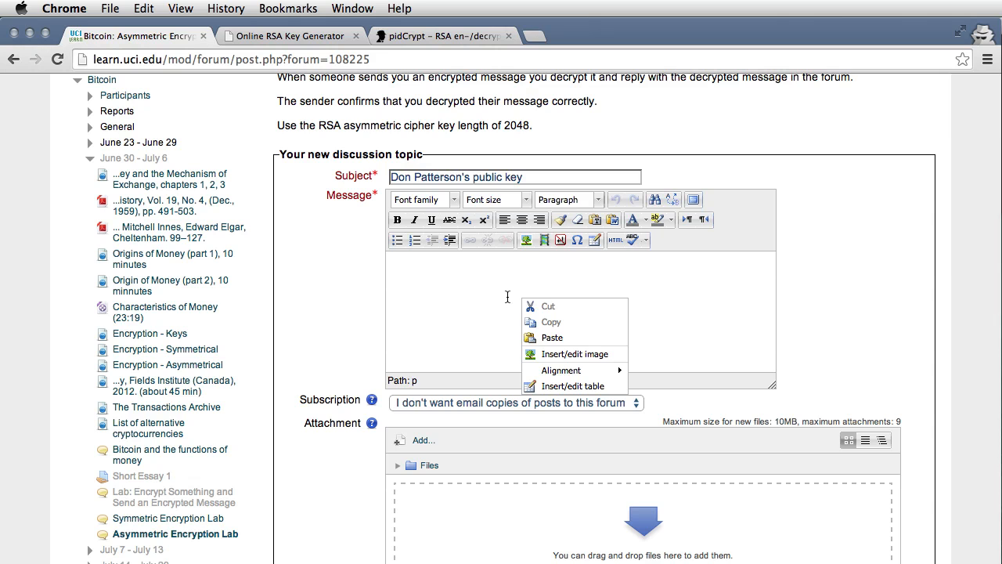
{"action": "left_click", "coordinate": [493, 299]}
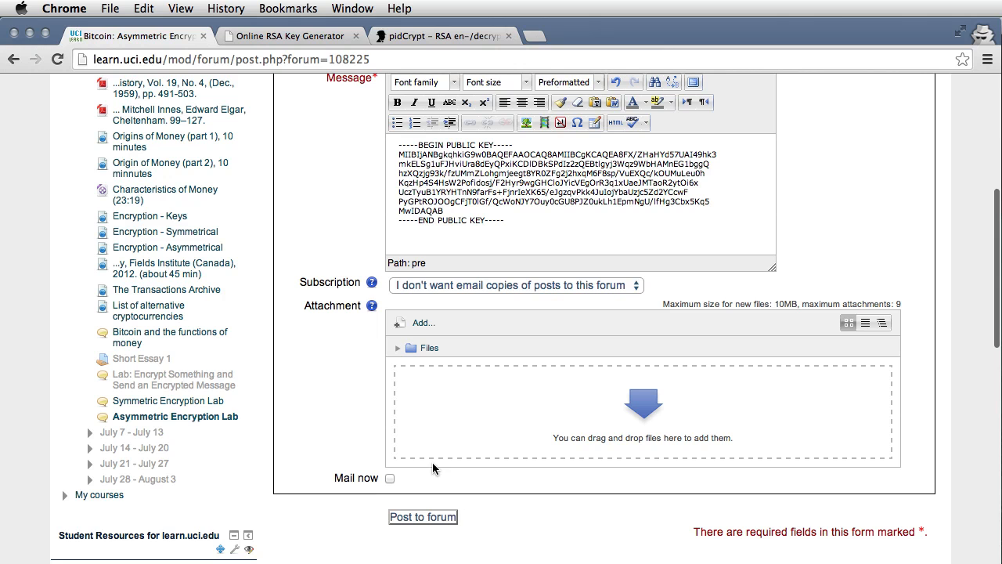
{"action": "left_click", "coordinate": [423, 516]}
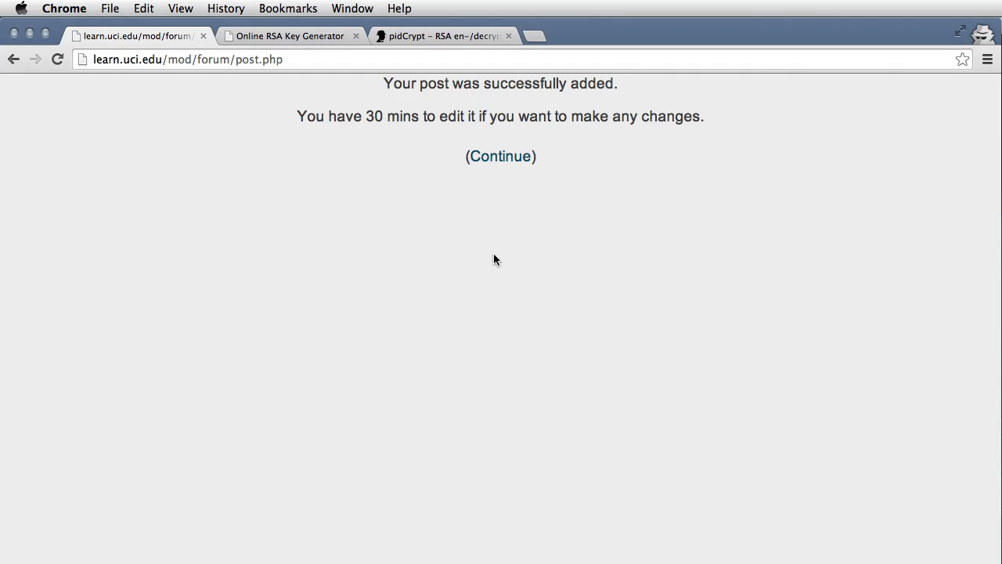
{"action": "left_click", "coordinate": [500, 156]}
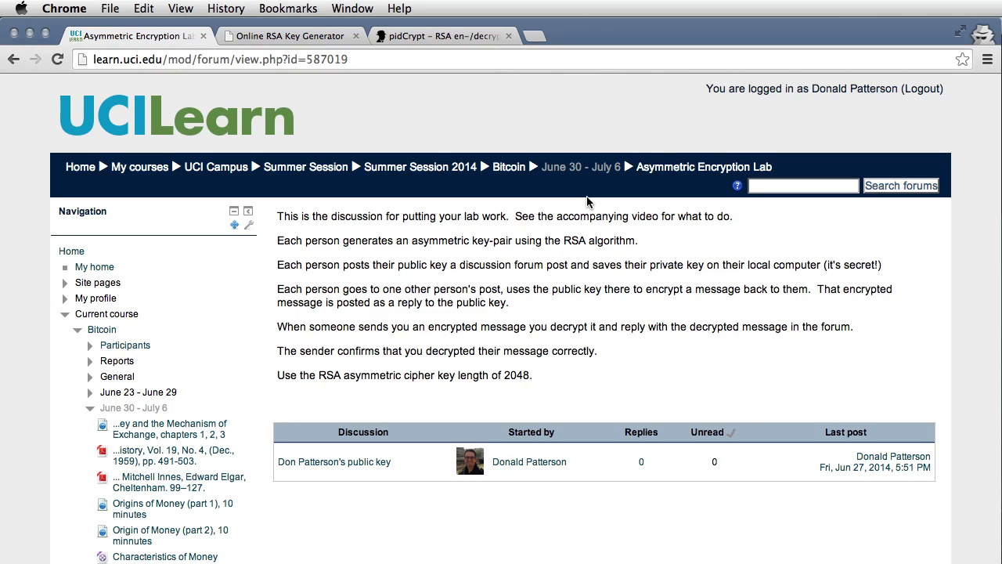
Open the 'Don Patterson's public key' thread and select its full public key block
{"action": "scroll", "scroll_direction": "down", "scroll_amount": 3}
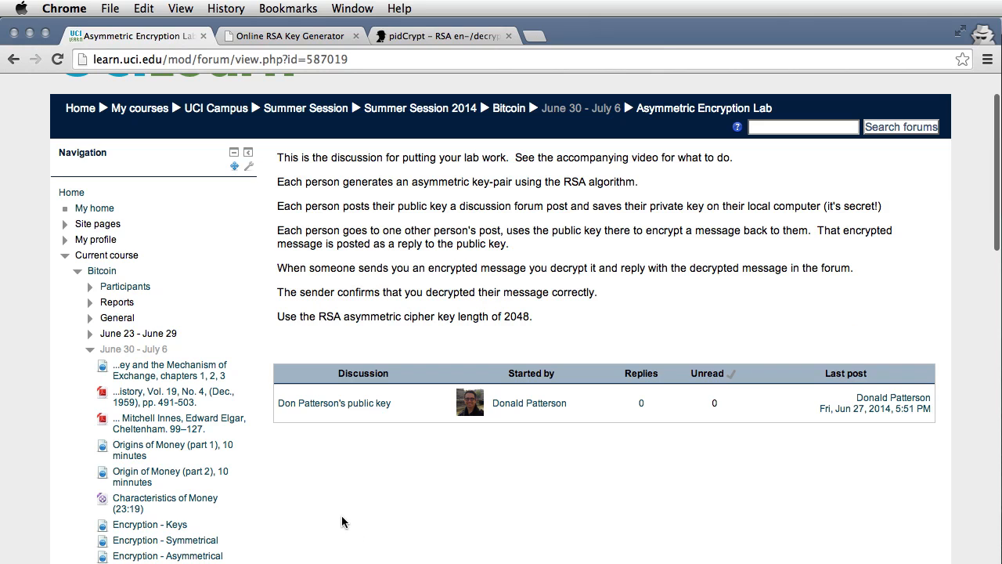
{"action": "mouse_move", "coordinate": [363, 429]}
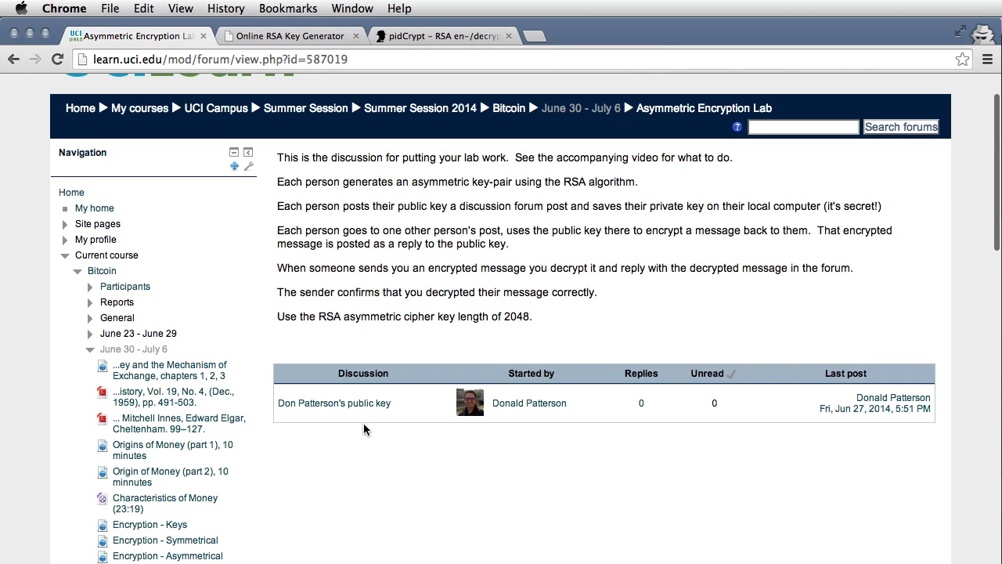
{"action": "mouse_move", "coordinate": [334, 402]}
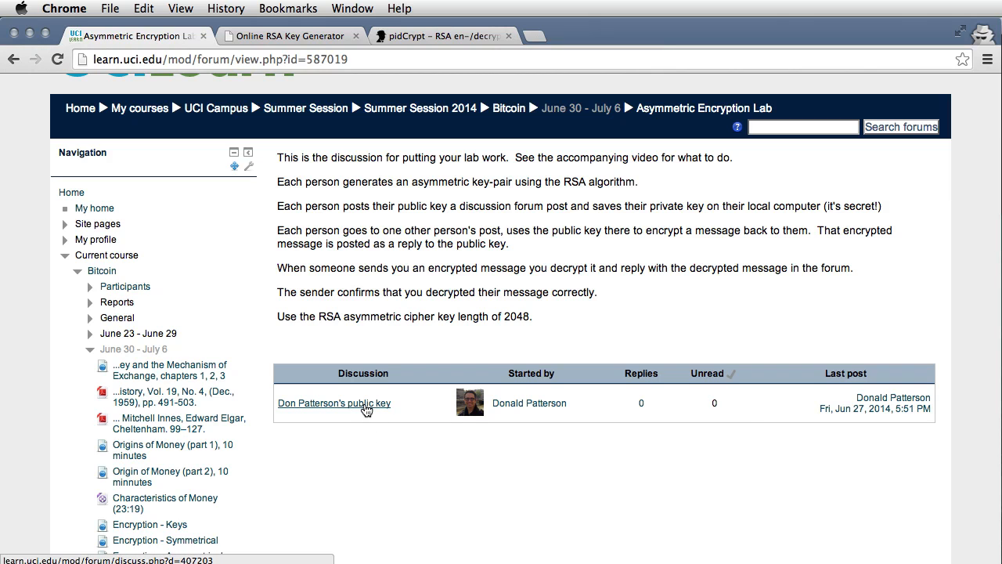
{"action": "left_click", "coordinate": [334, 403]}
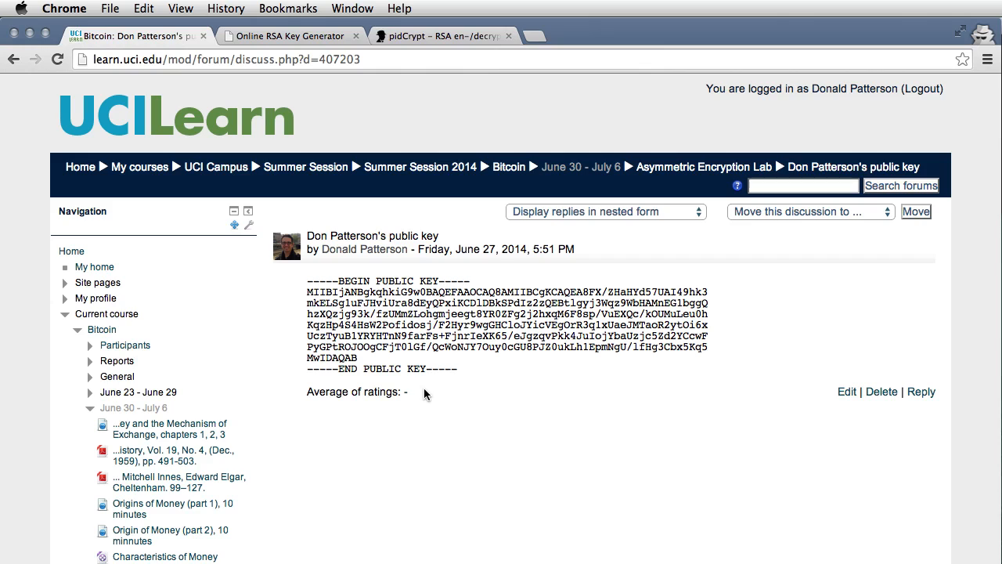
{"action": "mouse_move", "coordinate": [435, 406]}
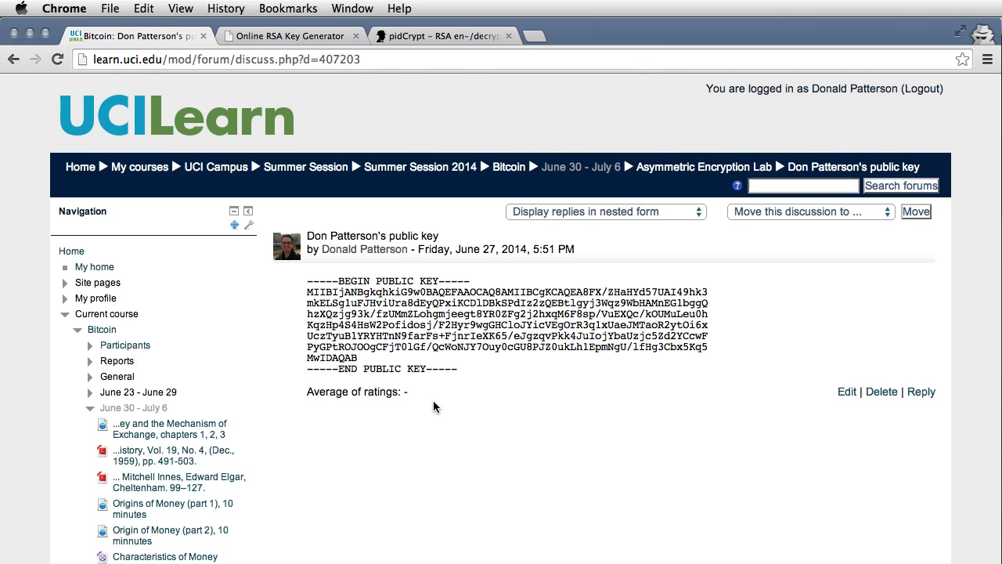
{"action": "mouse_move", "coordinate": [446, 400]}
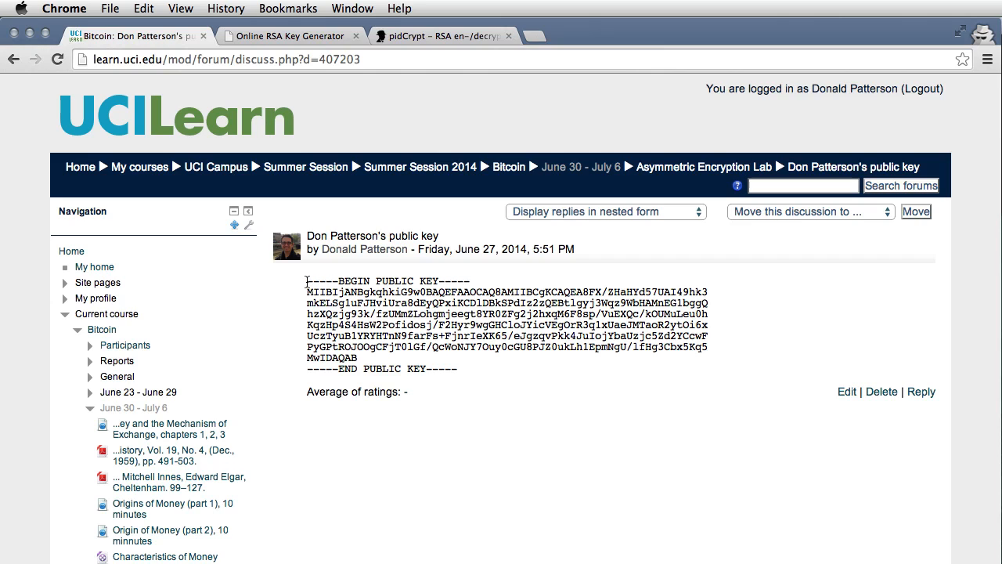
{"action": "left_click_drag", "start_coordinate": [307, 280], "coordinate": [458, 369]}
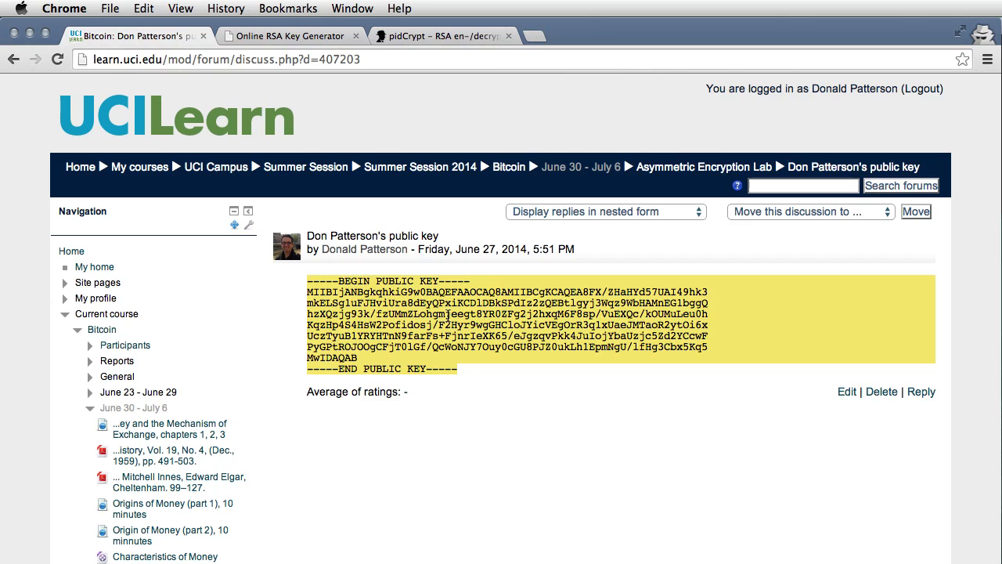
{"action": "mouse_move", "coordinate": [444, 35]}
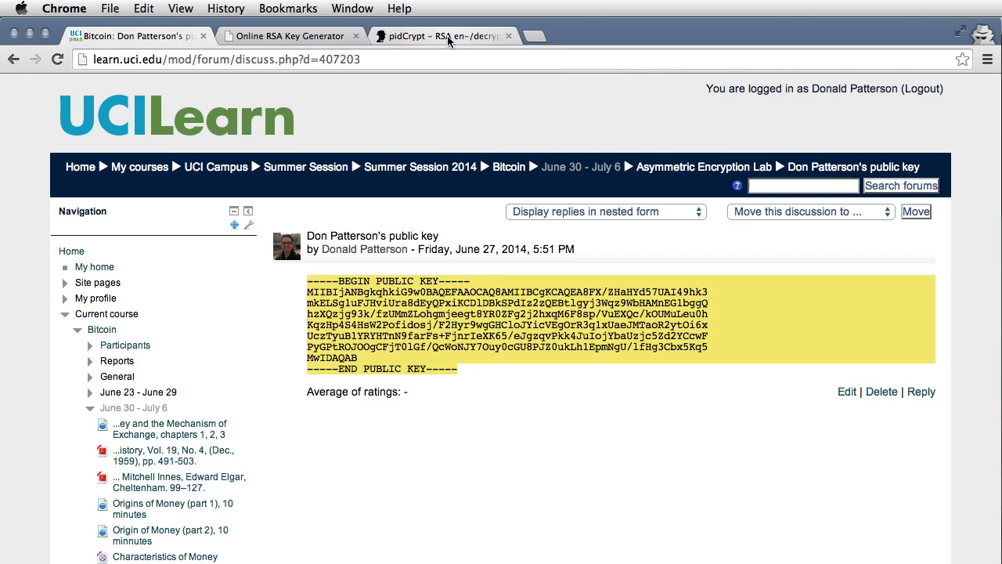
Enter 'I know the true identity of Satoshi' as the text in pidCrypt's RSA demo
{"action": "left_click", "coordinate": [443, 36]}
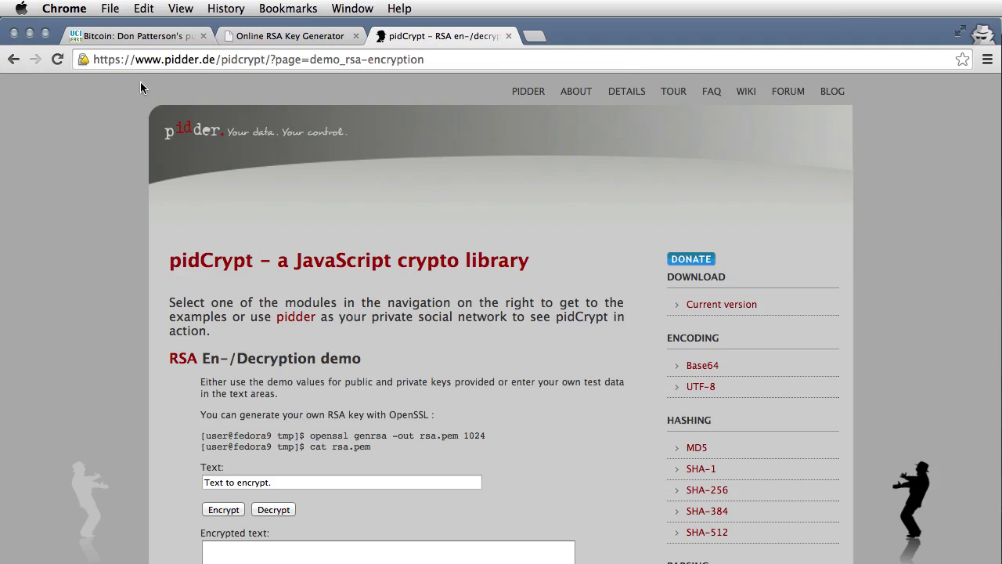
{"action": "mouse_move", "coordinate": [128, 73]}
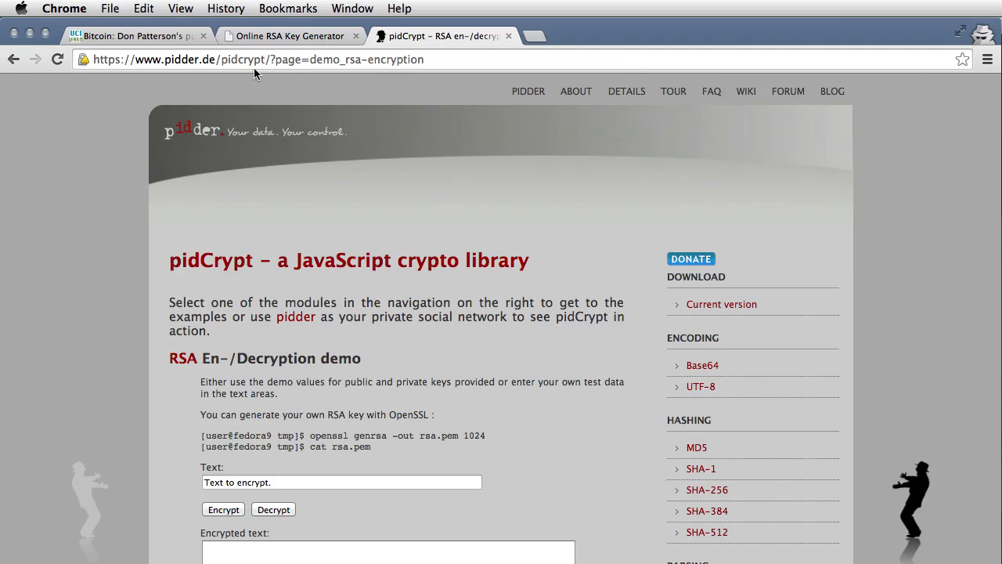
{"action": "mouse_move", "coordinate": [271, 76]}
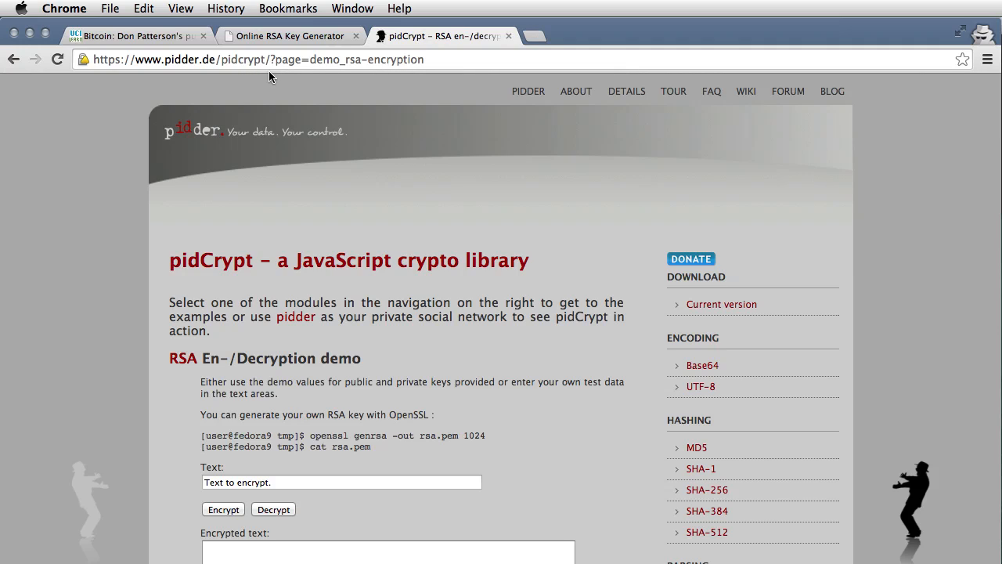
{"action": "mouse_move", "coordinate": [313, 74]}
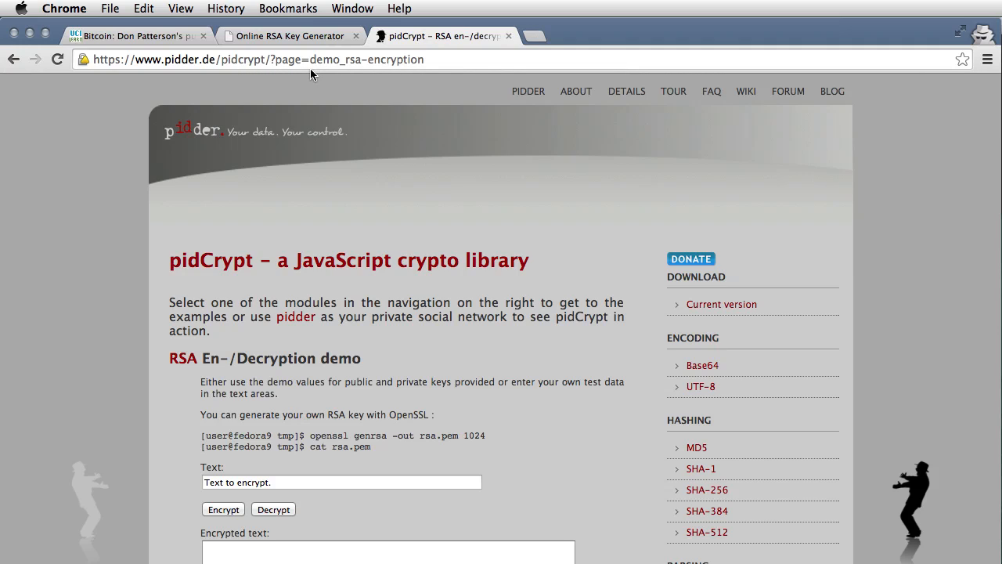
{"action": "mouse_move", "coordinate": [362, 72]}
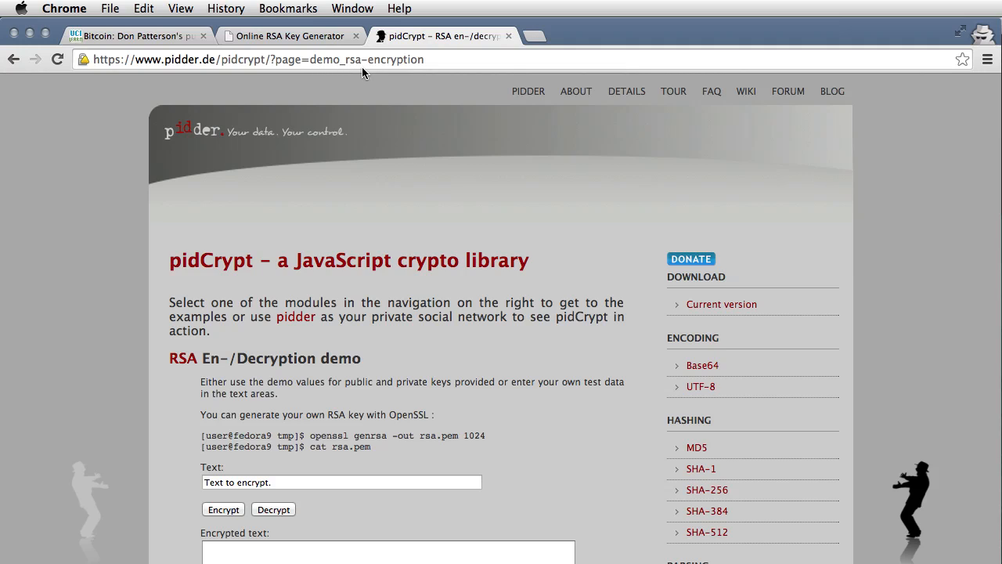
{"action": "mouse_move", "coordinate": [186, 175]}
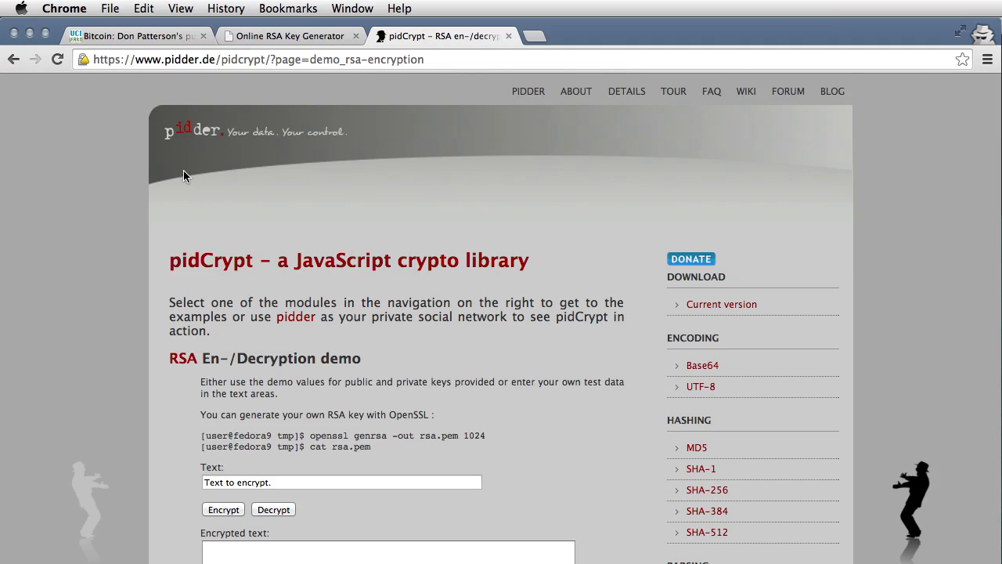
{"action": "scroll", "scroll_direction": "down", "scroll_amount": 3}
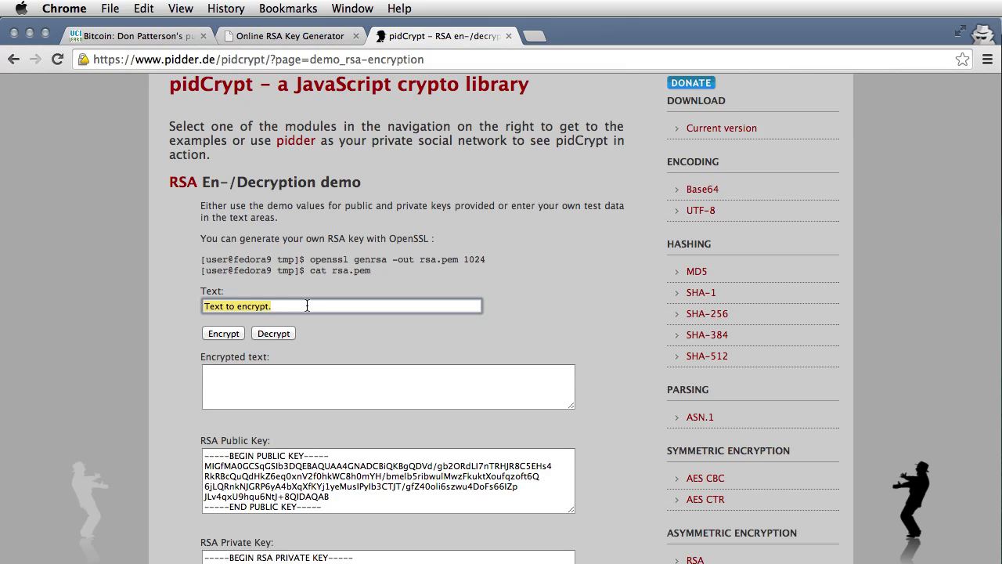
{"action": "type", "text": "I know"}
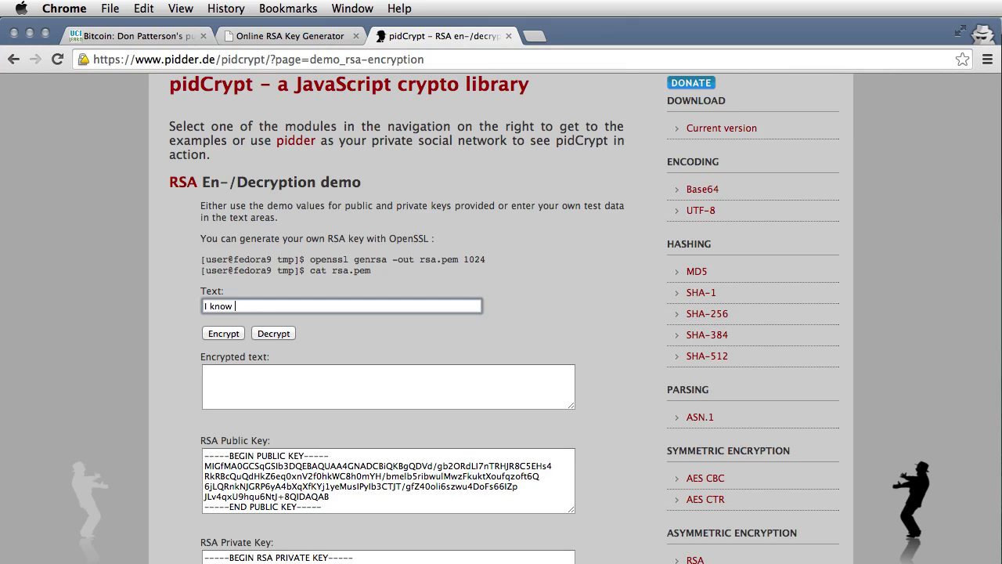
{"action": "type", "text": "the true identity of Satoshi"}
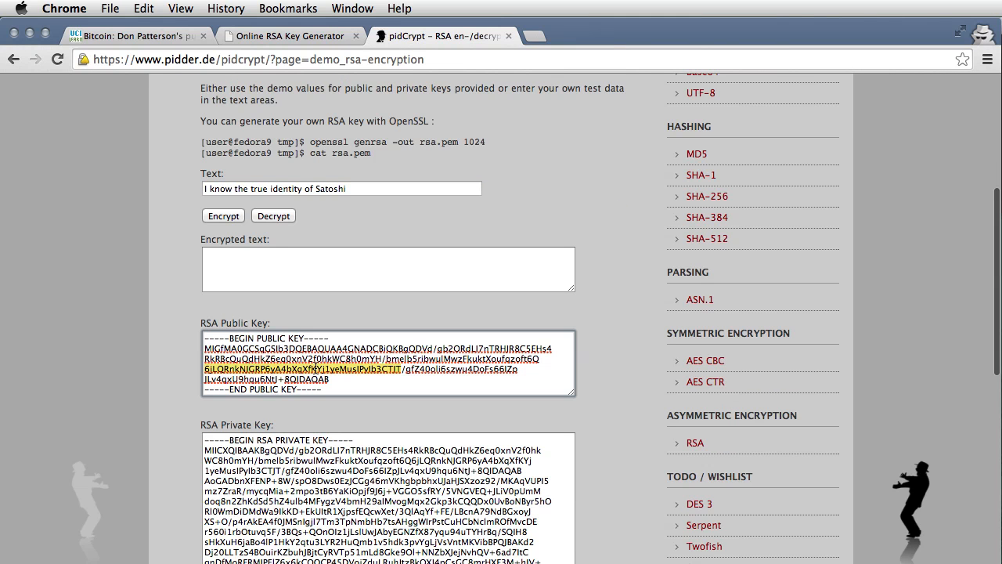
Replace the demo public key with the forum key, encrypt, and select the ciphertext
{"action": "scroll", "scroll_direction": "down", "scroll_amount": 3}
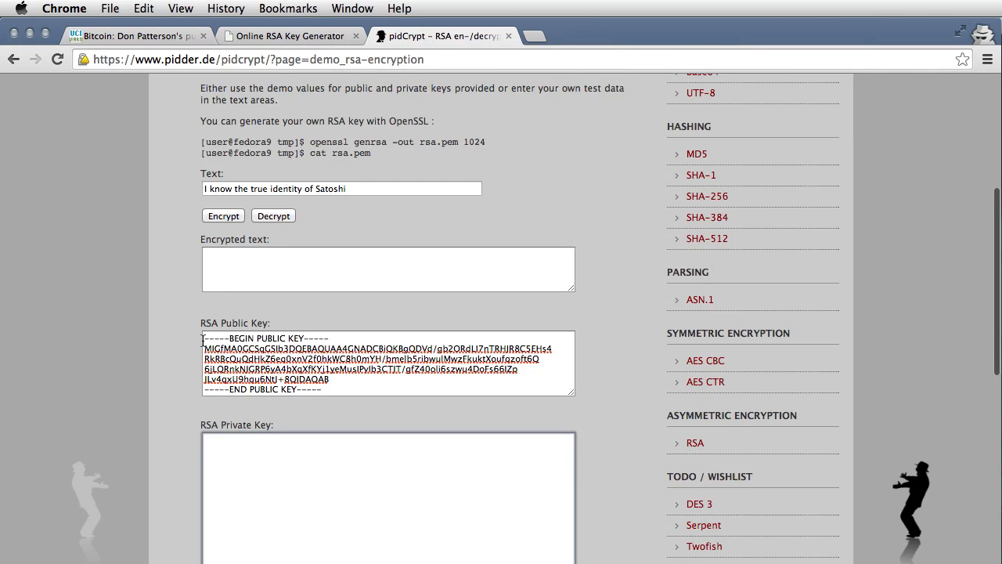
{"action": "triple_click", "coordinate": [388, 360]}
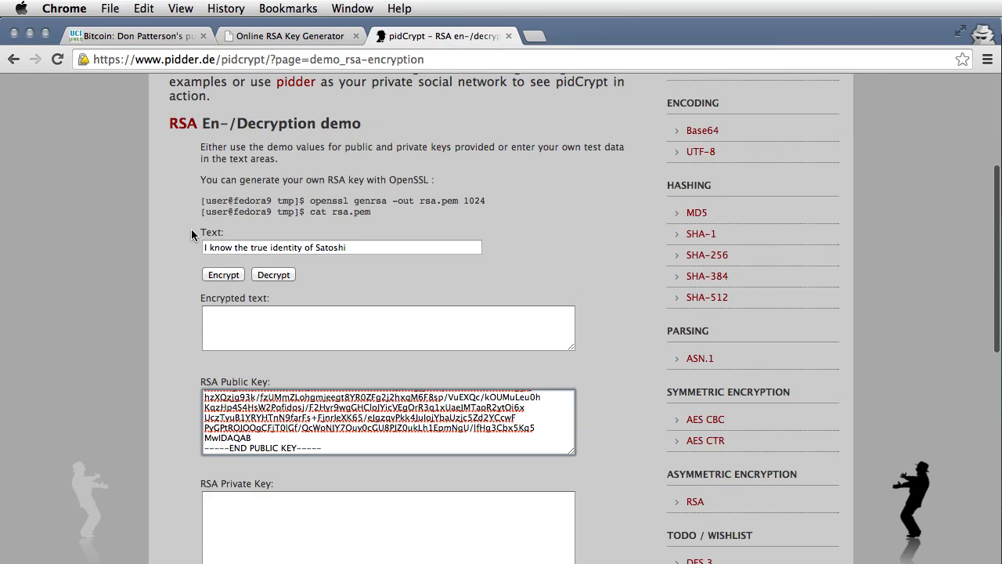
{"action": "left_click", "coordinate": [223, 274]}
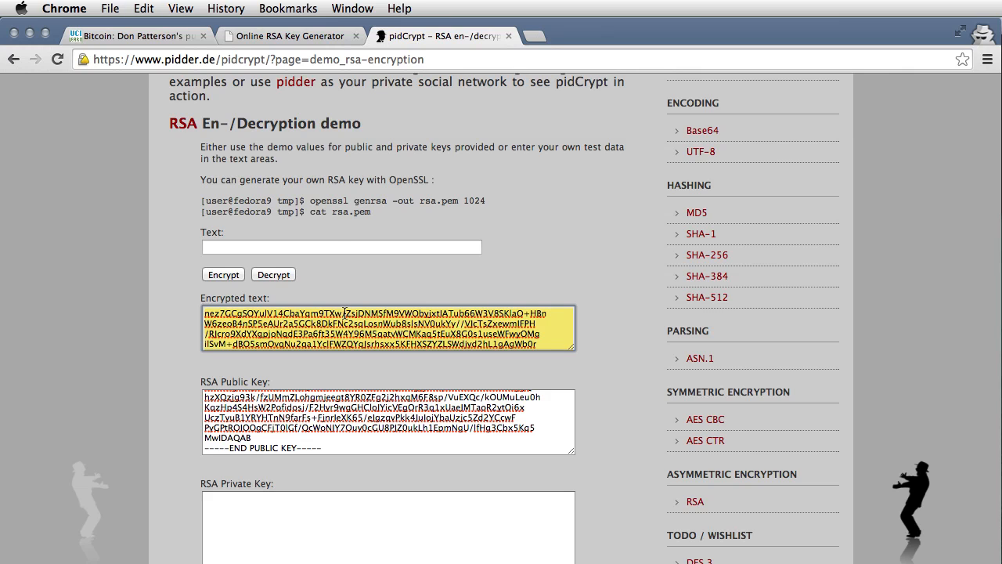
{"action": "left_click", "coordinate": [133, 35]}
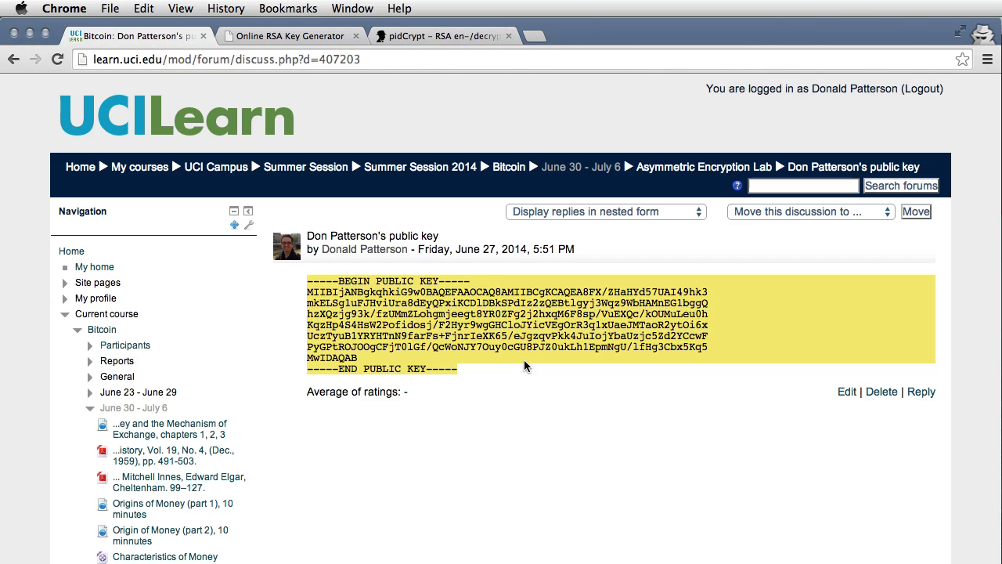
Reply 'Here is an encrypted message for you:' with the pasted ciphertext and post it
{"action": "left_click", "coordinate": [921, 391]}
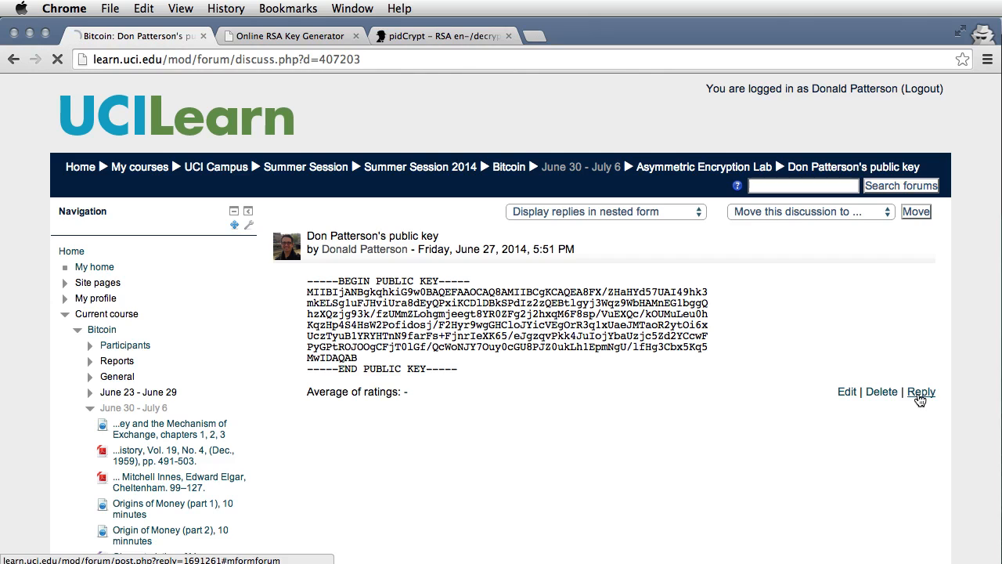
{"action": "left_click", "coordinate": [921, 392]}
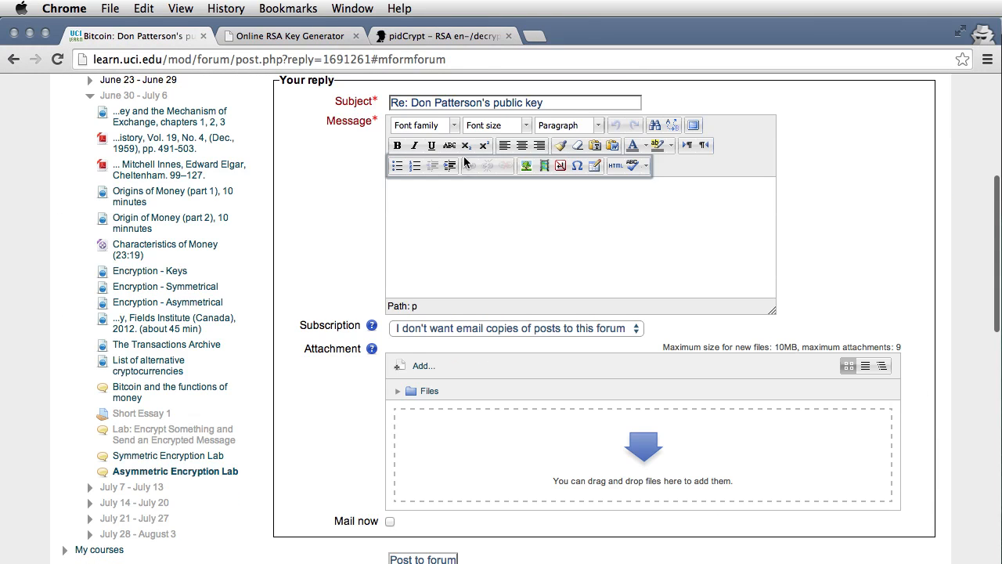
{"action": "type", "text": "Here is"}
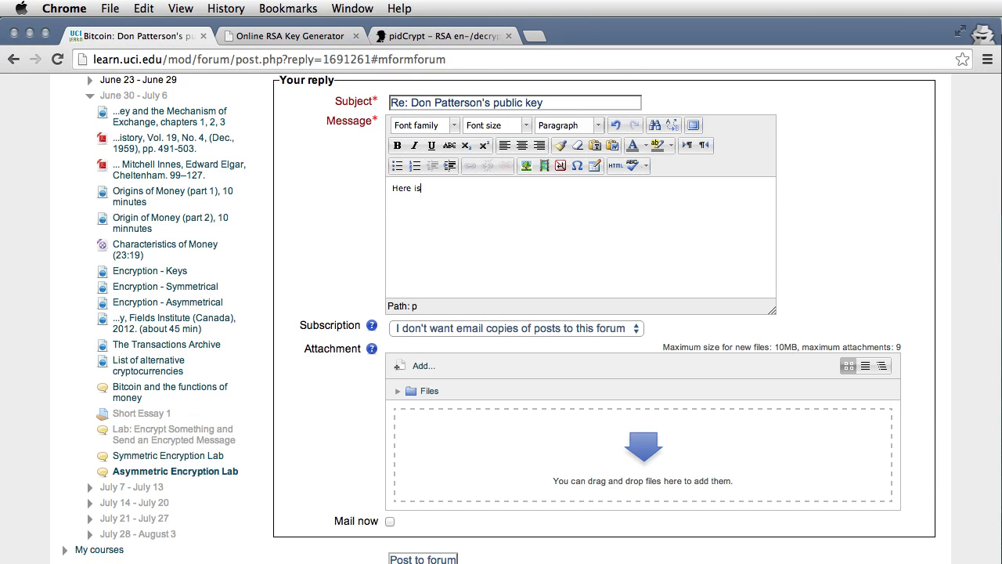
{"action": "type", "text": "an e"}
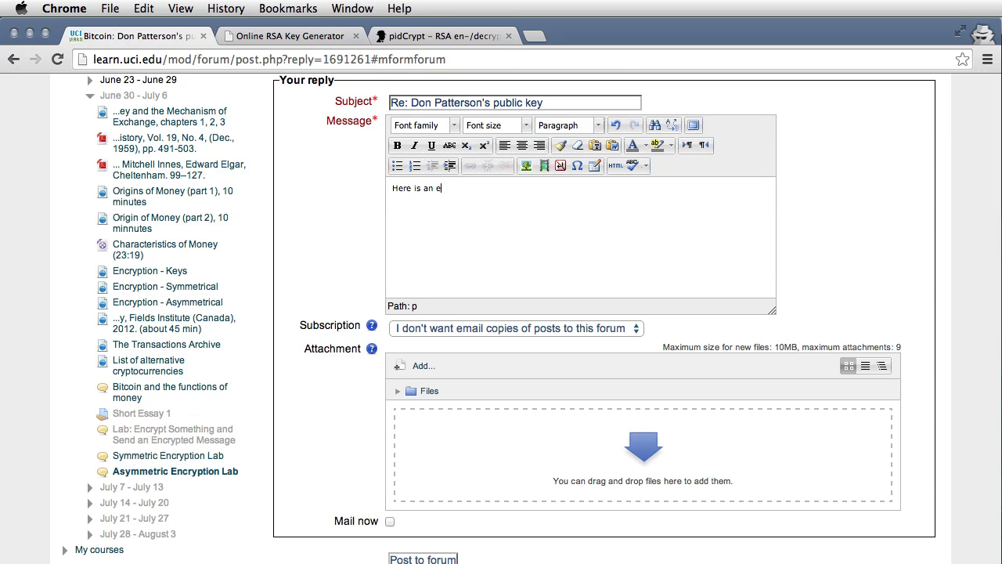
{"action": "type", "text": "ncrypte"}
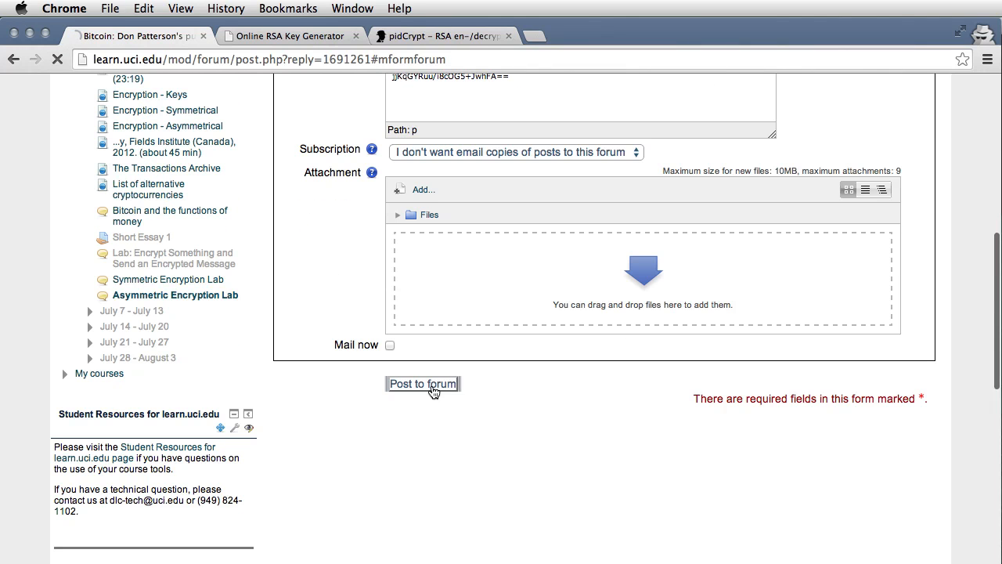
{"action": "left_click", "coordinate": [423, 383]}
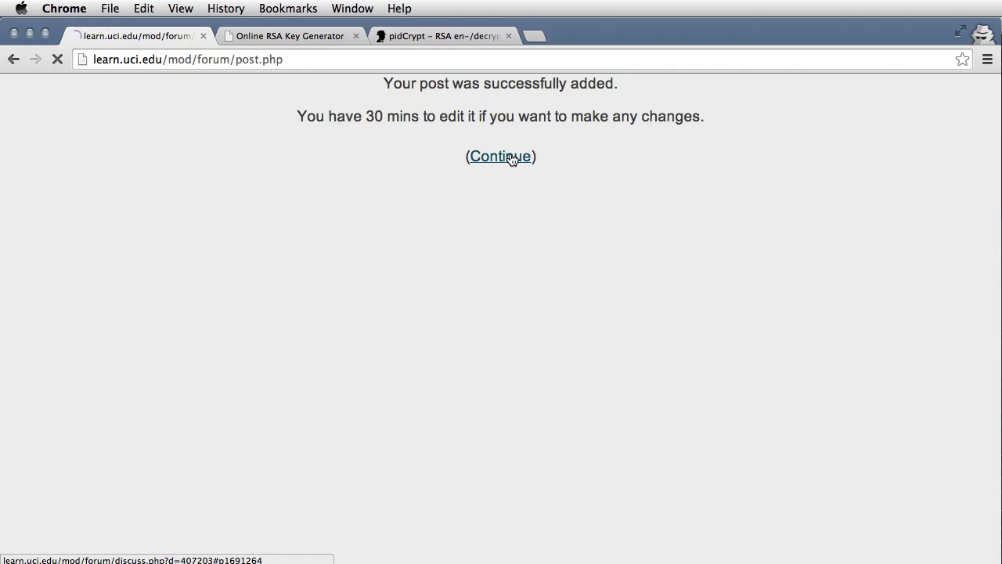
{"action": "left_click", "coordinate": [501, 155]}
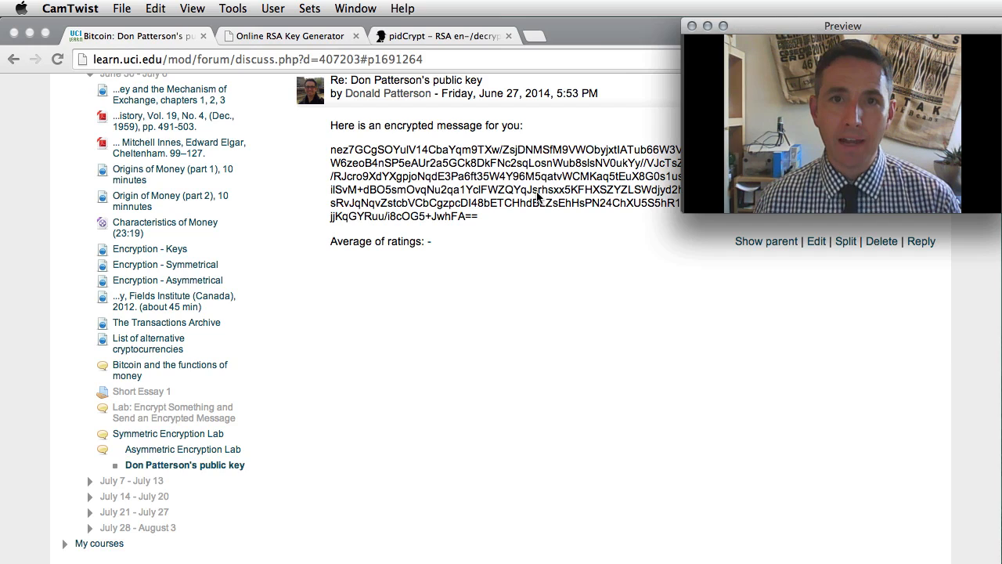
{"action": "mouse_move", "coordinate": [556, 244]}
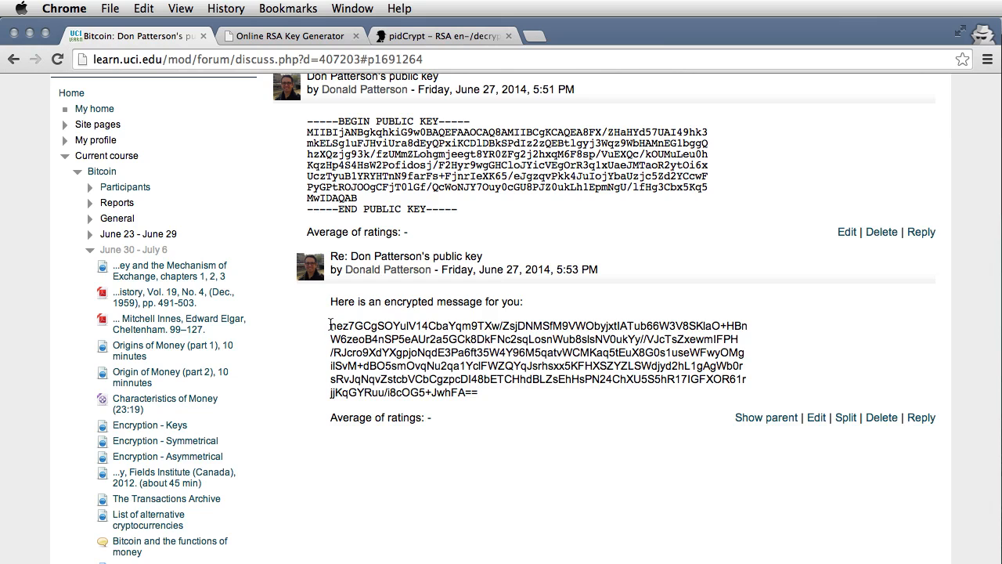
Select the ciphertext in the 'Here is an encrypted message for you' reply
{"action": "left_click_drag", "start_coordinate": [330, 325], "coordinate": [477, 392]}
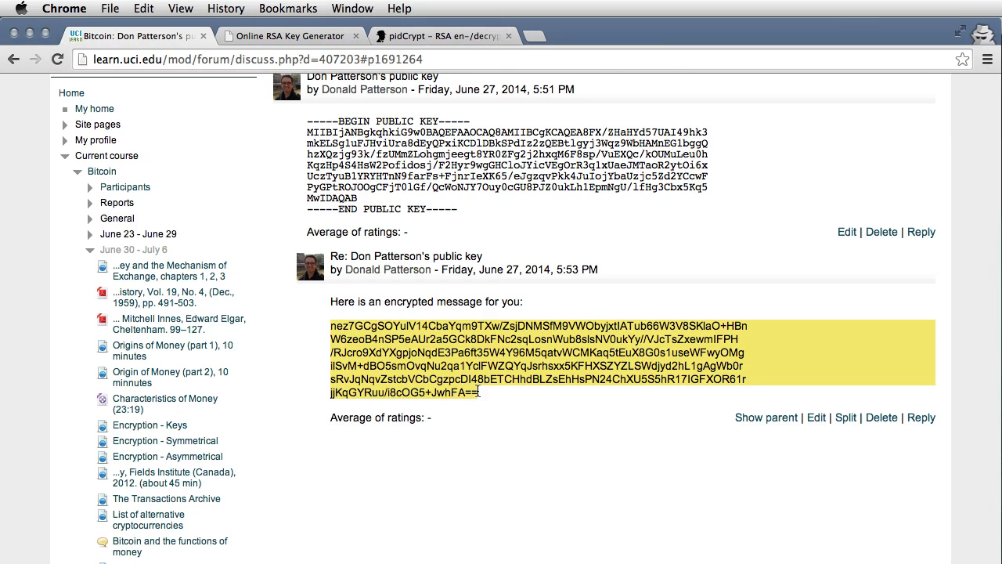
{"action": "mouse_move", "coordinate": [448, 36]}
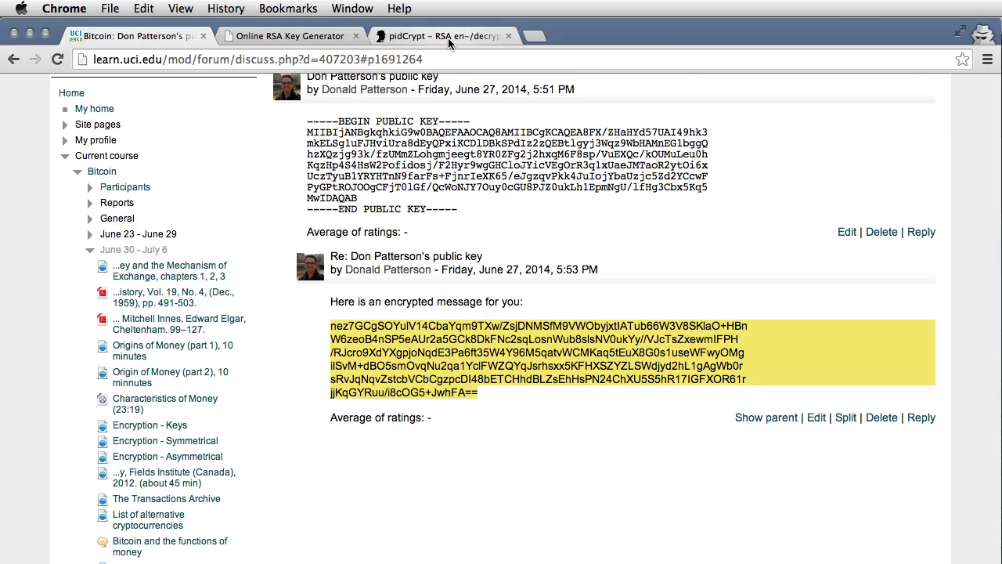
Decrypt the pasted ciphertext with the private key and select the recovered Satoshi sentence
{"action": "left_click", "coordinate": [442, 35]}
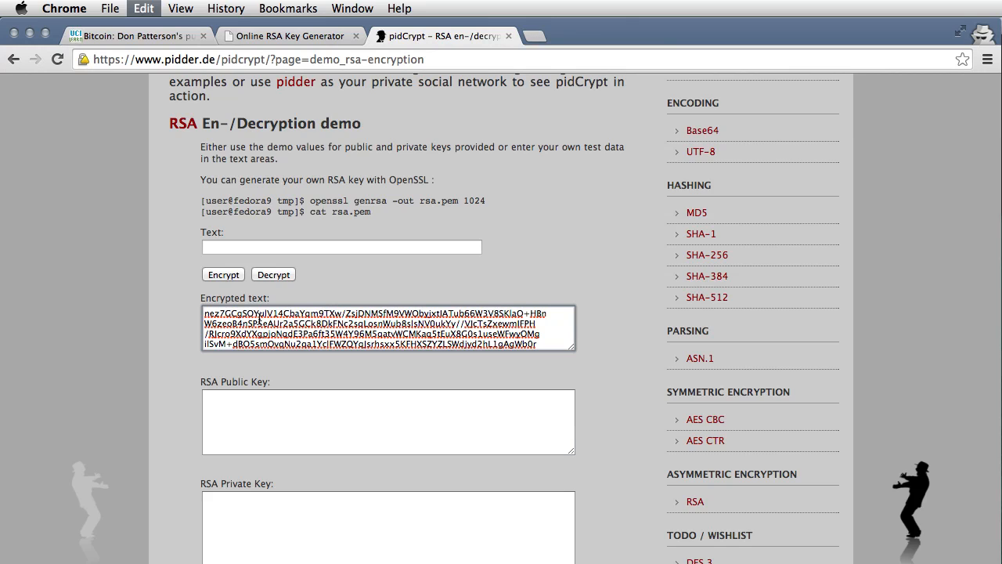
{"action": "scroll", "scroll_direction": "down", "scroll_amount": 3}
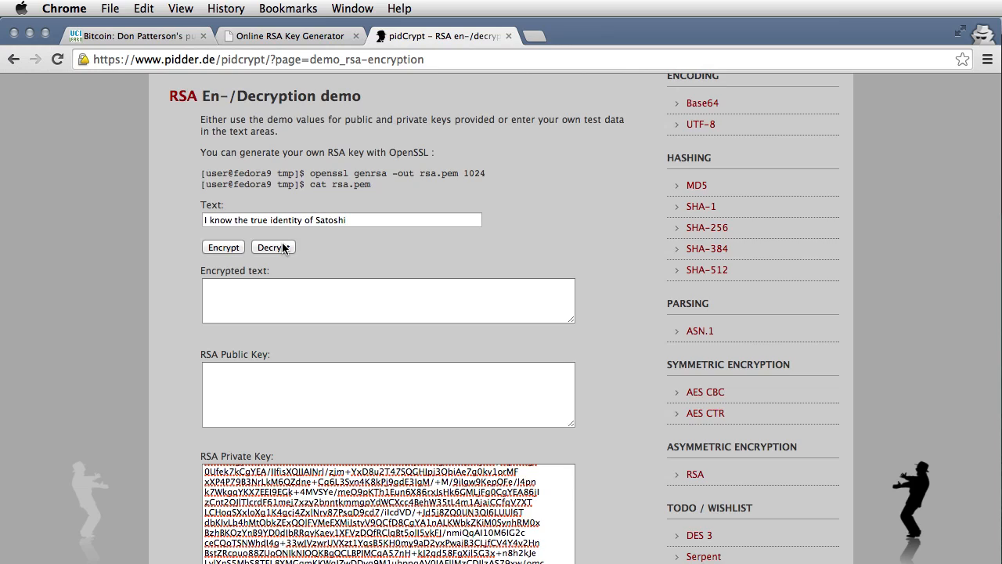
{"action": "left_click", "coordinate": [273, 246]}
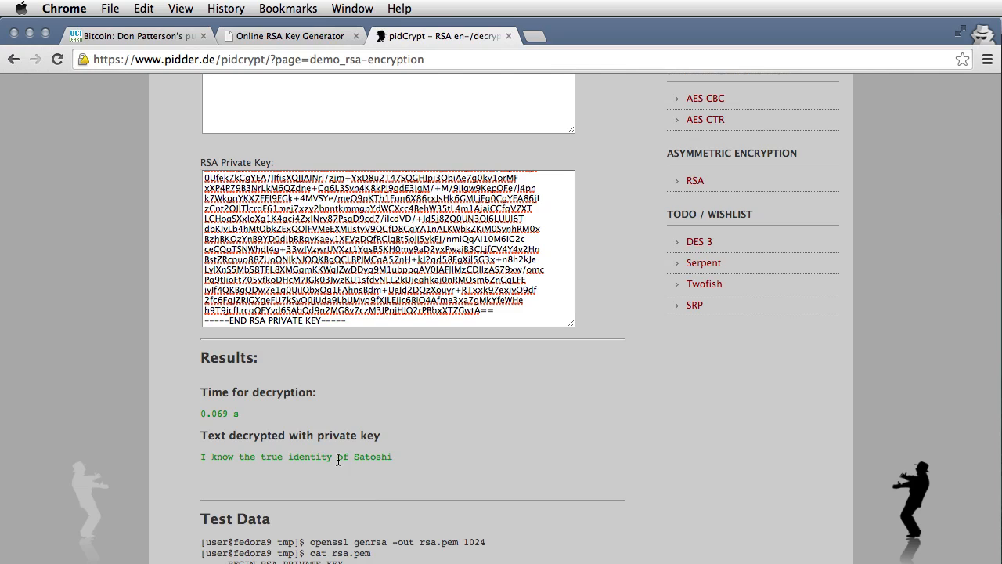
{"action": "triple_click", "coordinate": [297, 456]}
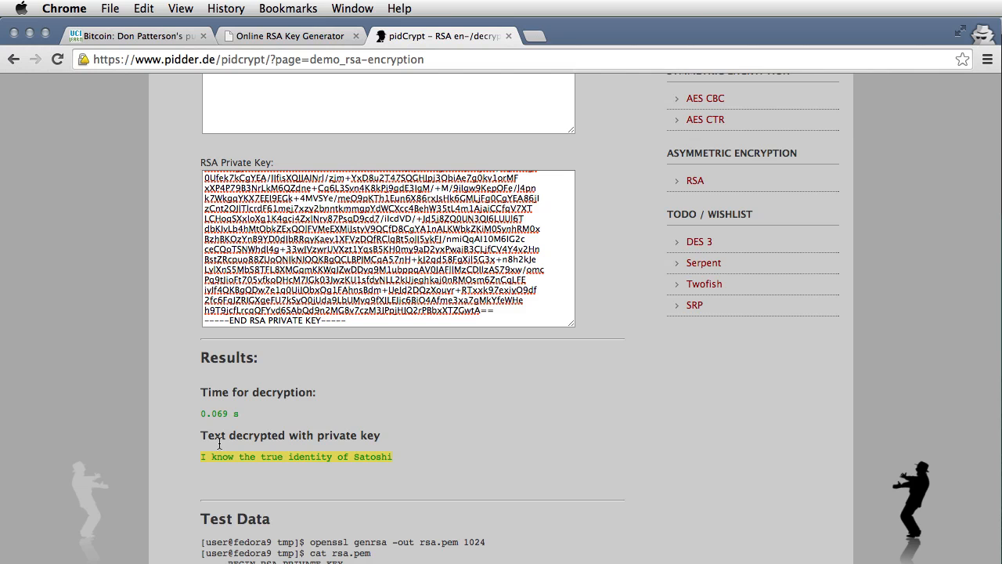
{"action": "mouse_move", "coordinate": [413, 132]}
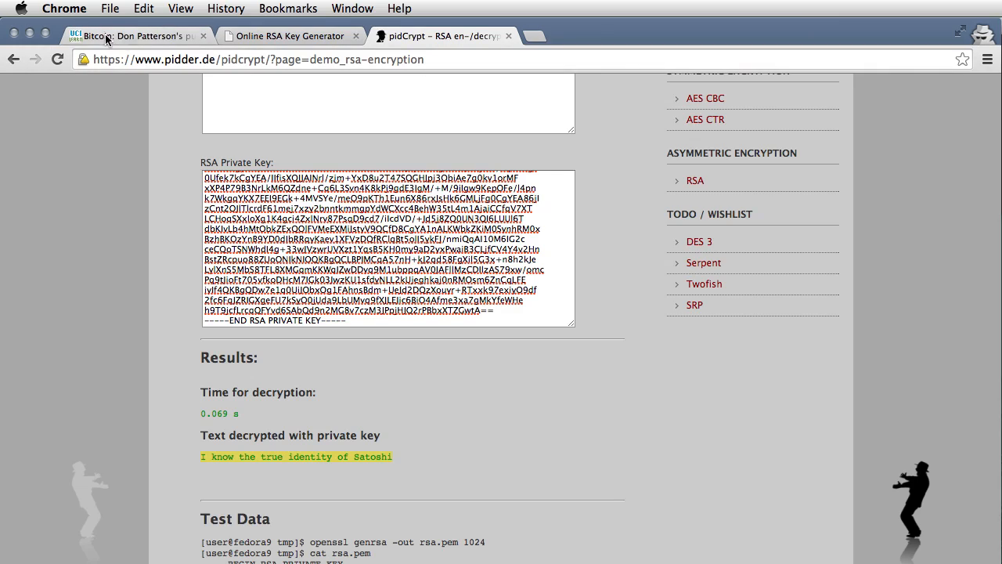
Reply 'Is this your message to me?' with the decrypted Satoshi sentence and post it
{"action": "left_click", "coordinate": [118, 35]}
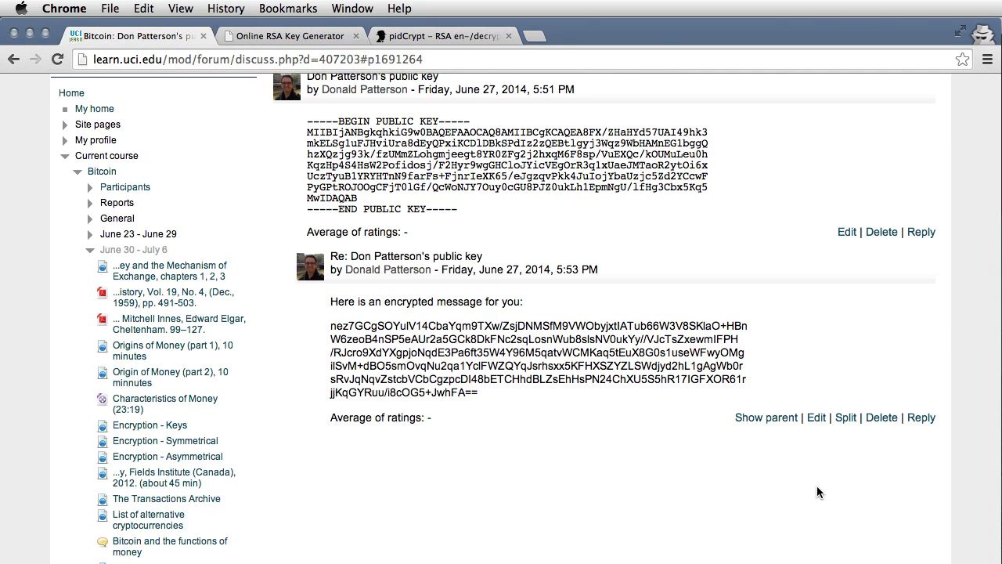
{"action": "left_click", "coordinate": [922, 418]}
{"action": "type", "text": "Is"}
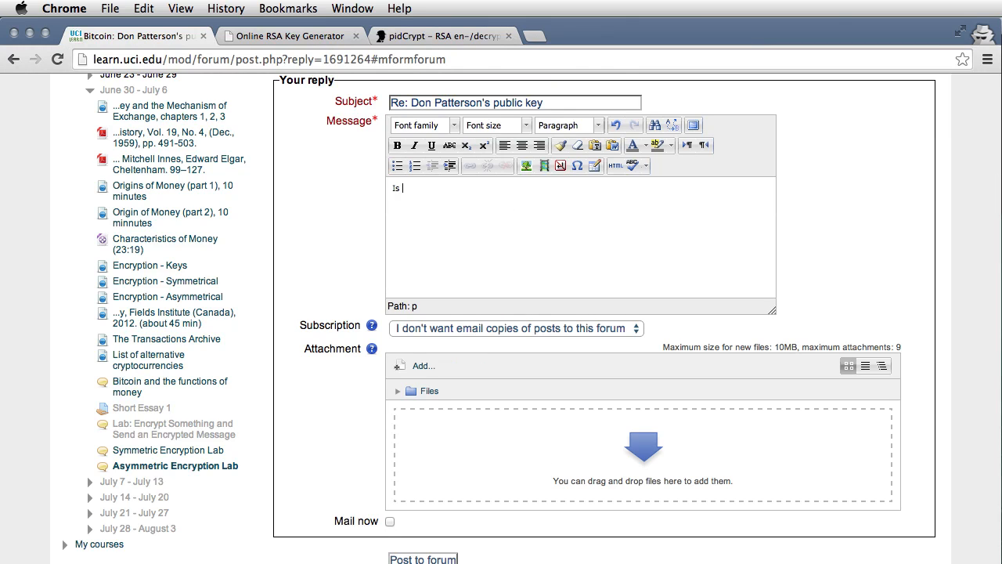
{"action": "type", "text": "this your message"}
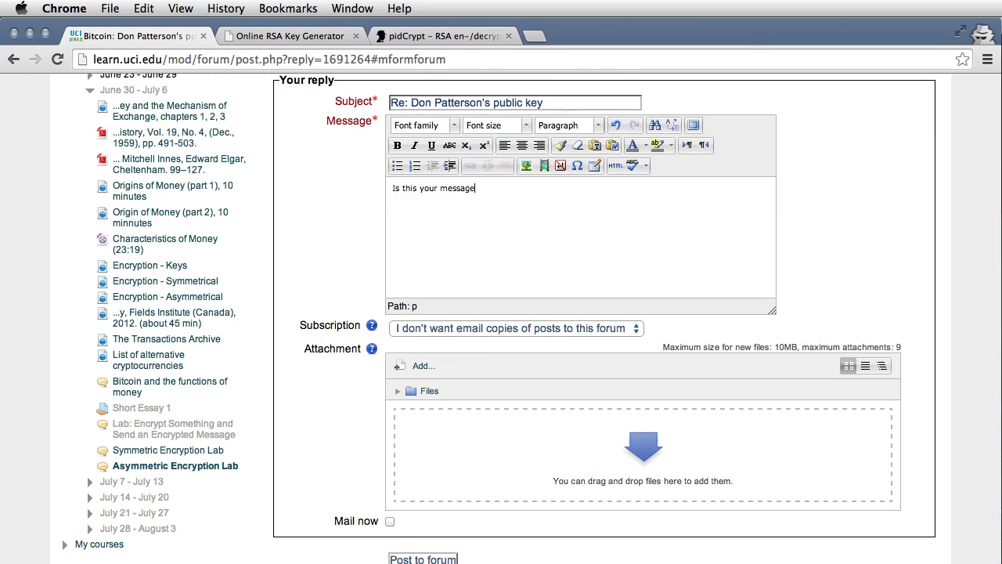
{"action": "type", "text": "to me?"}
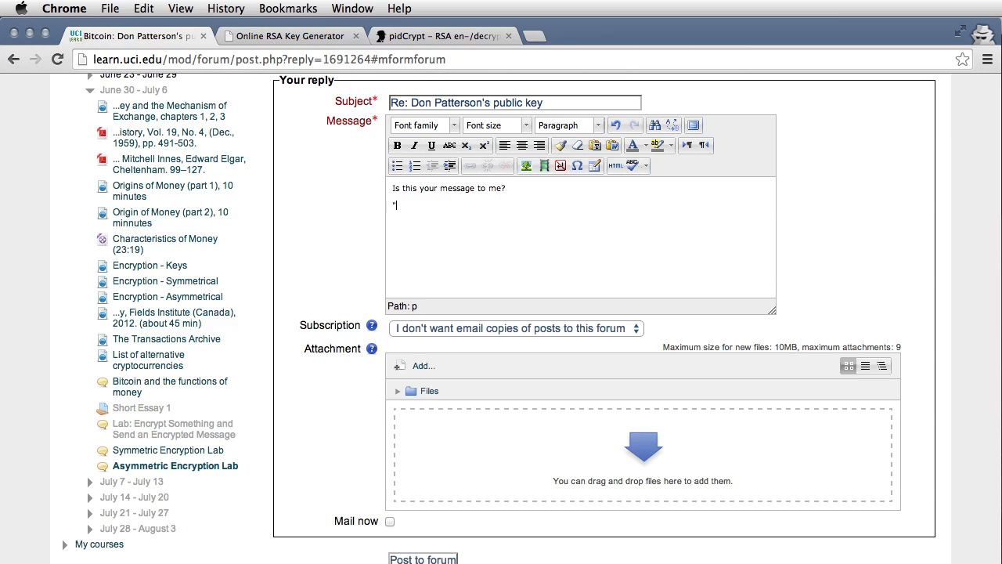
{"action": "type", "text": "I know the true identity of Satoshi\""}
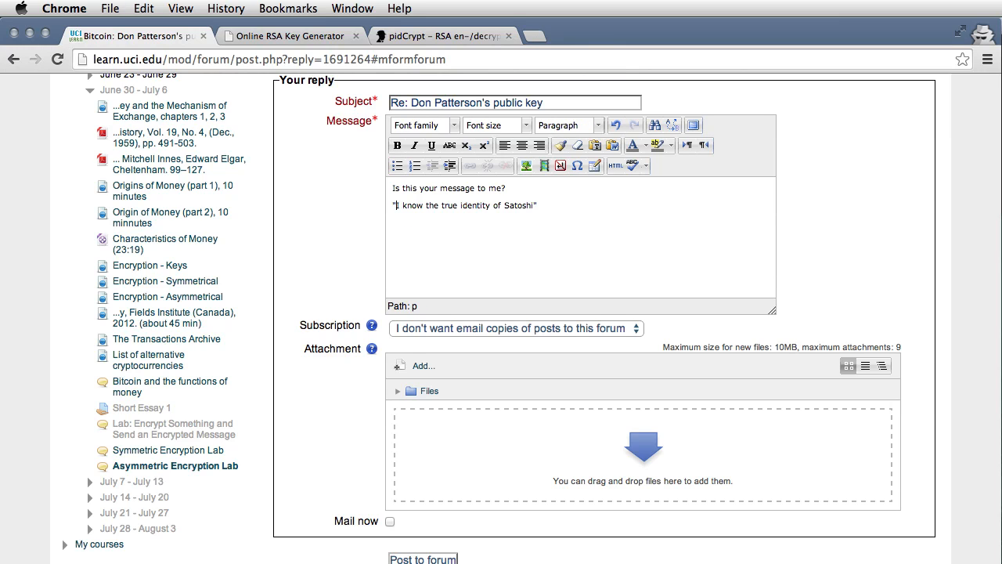
{"action": "scroll", "scroll_direction": "down", "scroll_amount": 3}
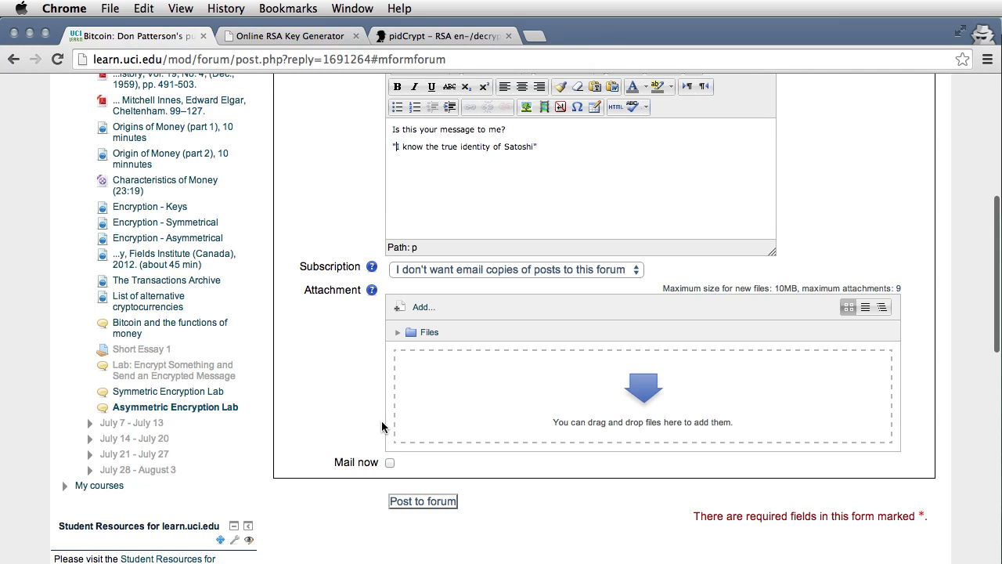
{"action": "left_click", "coordinate": [422, 501]}
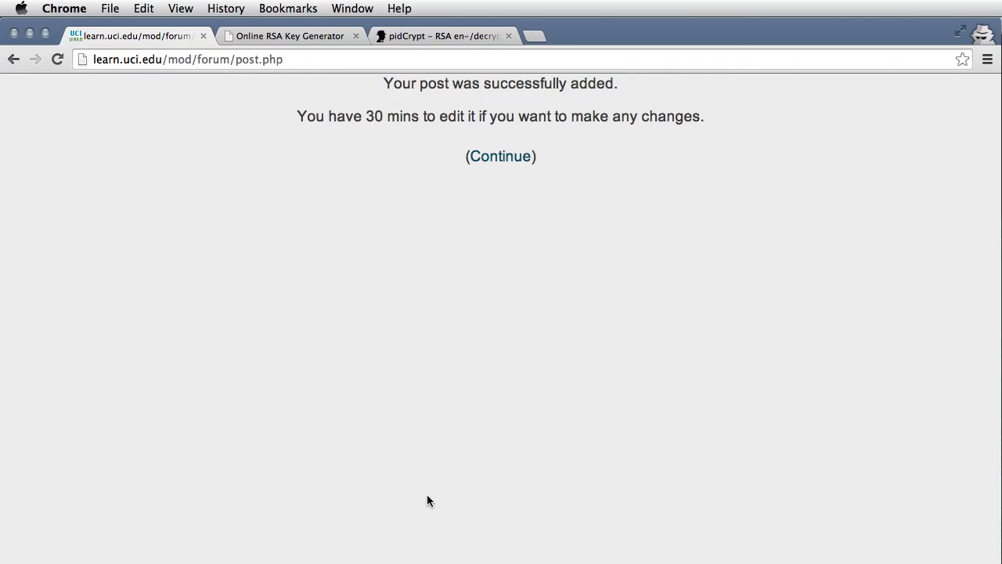
{"action": "left_click", "coordinate": [500, 155]}
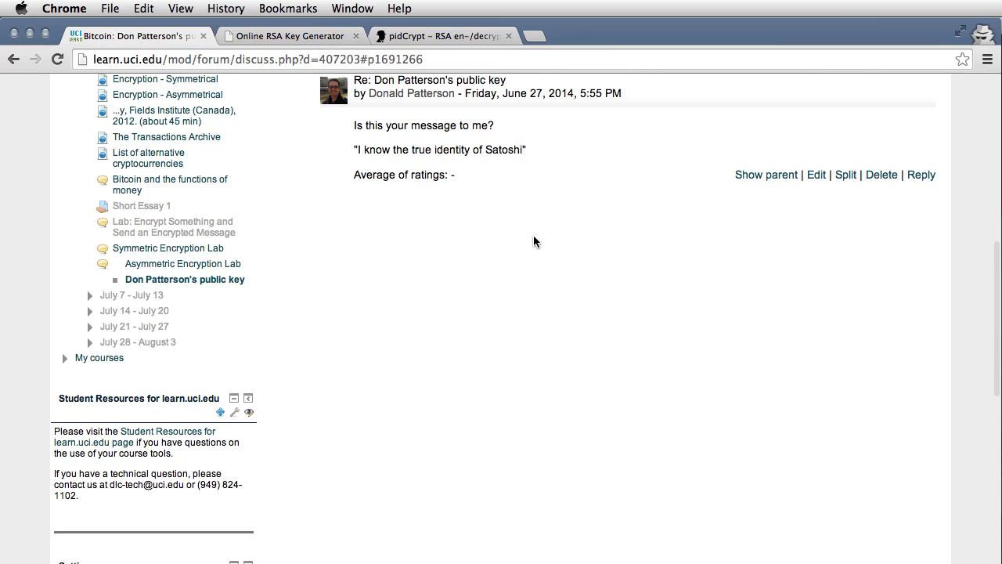
{"action": "mouse_move", "coordinate": [538, 238]}
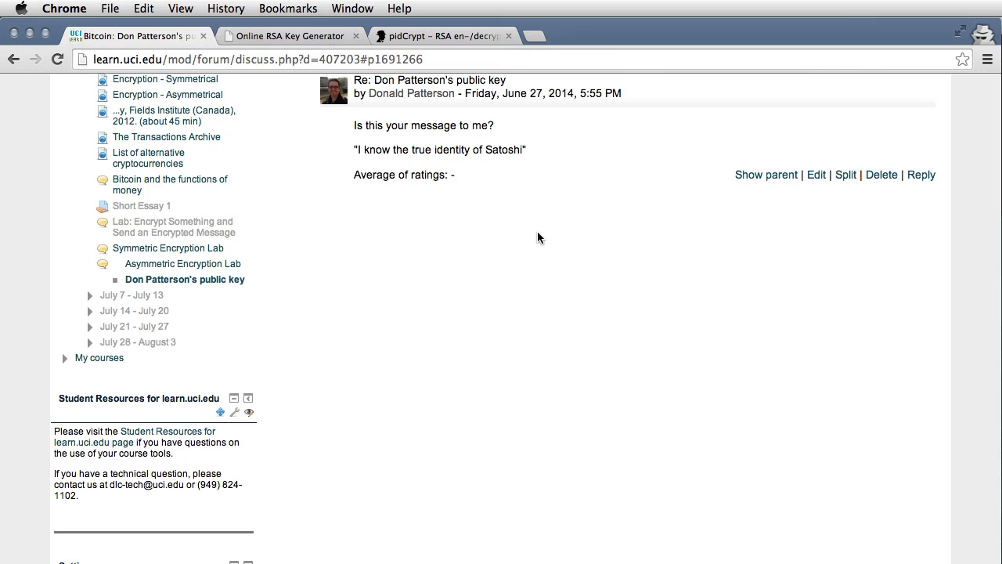
Reply to the decrypted-message post: "That's the message, at least the part inside the quotation marks."
{"action": "scroll", "scroll_direction": "up", "scroll_amount": 3}
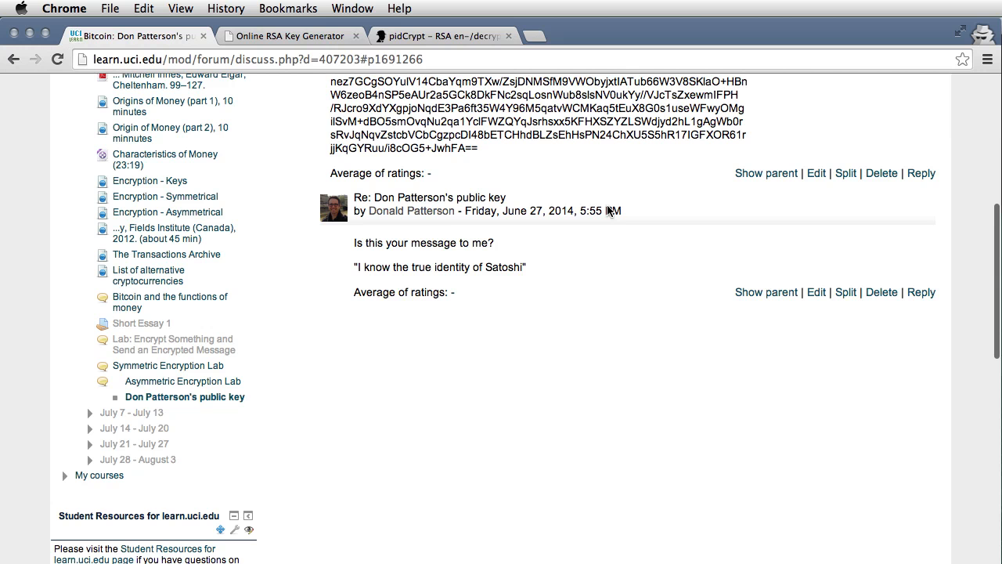
{"action": "left_click", "coordinate": [921, 292]}
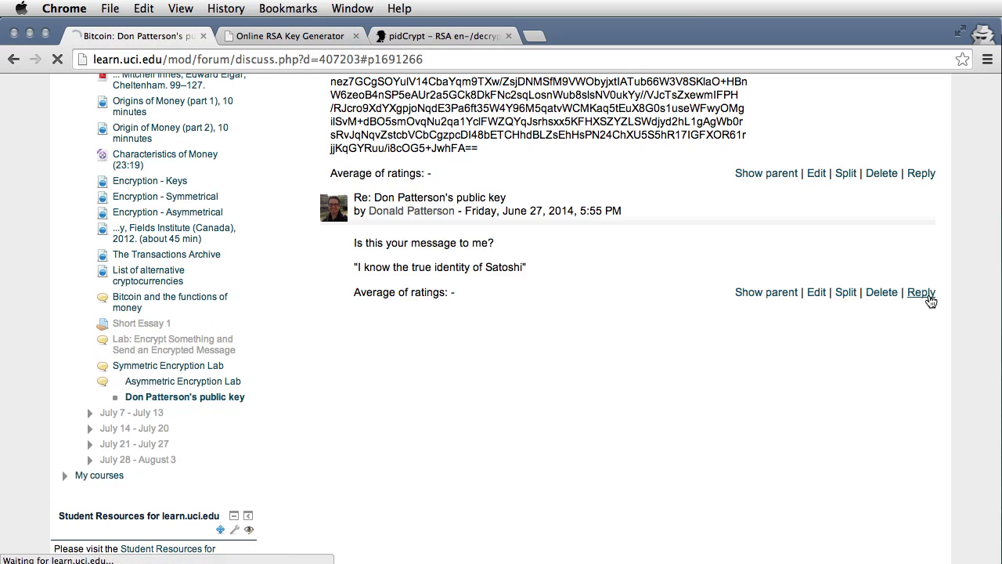
{"action": "left_click", "coordinate": [921, 292]}
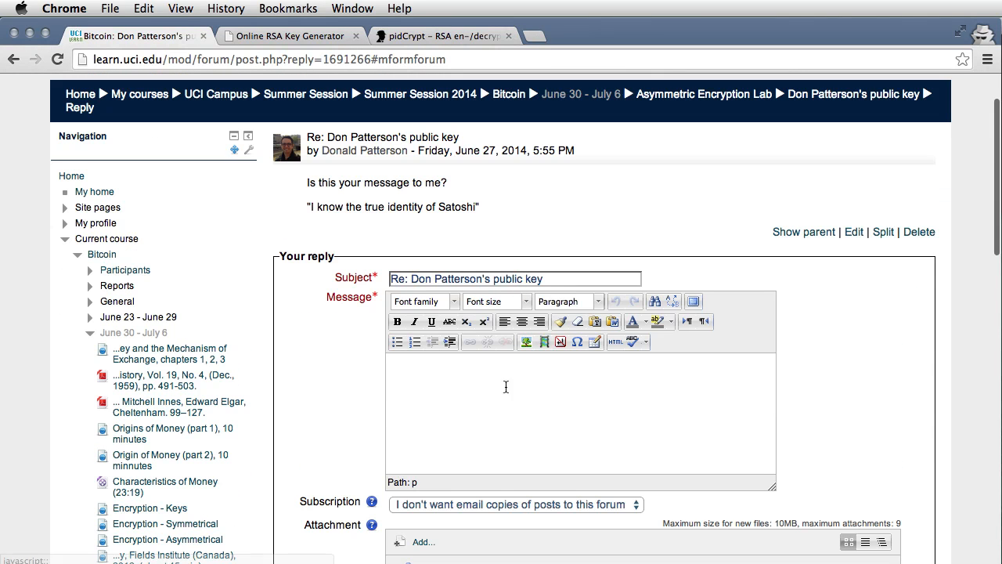
{"action": "type", "text": "that'"}
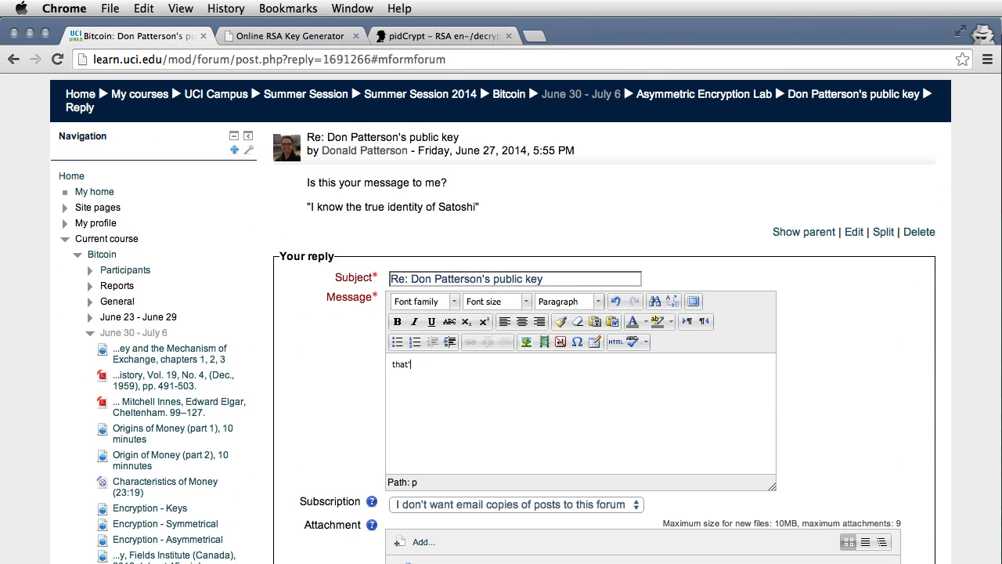
{"action": "type", "text": "That's"}
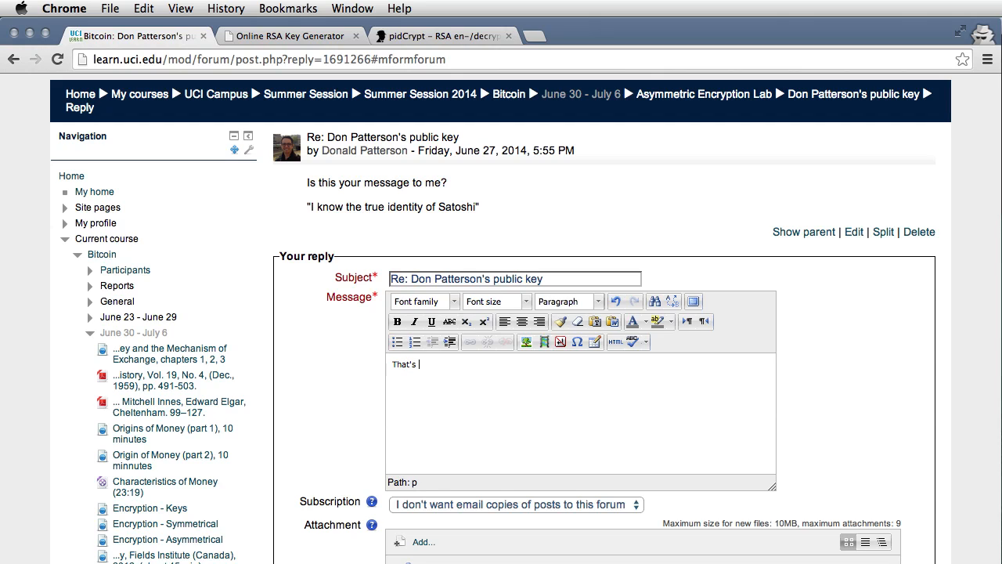
{"action": "type", "text": "the message ,"}
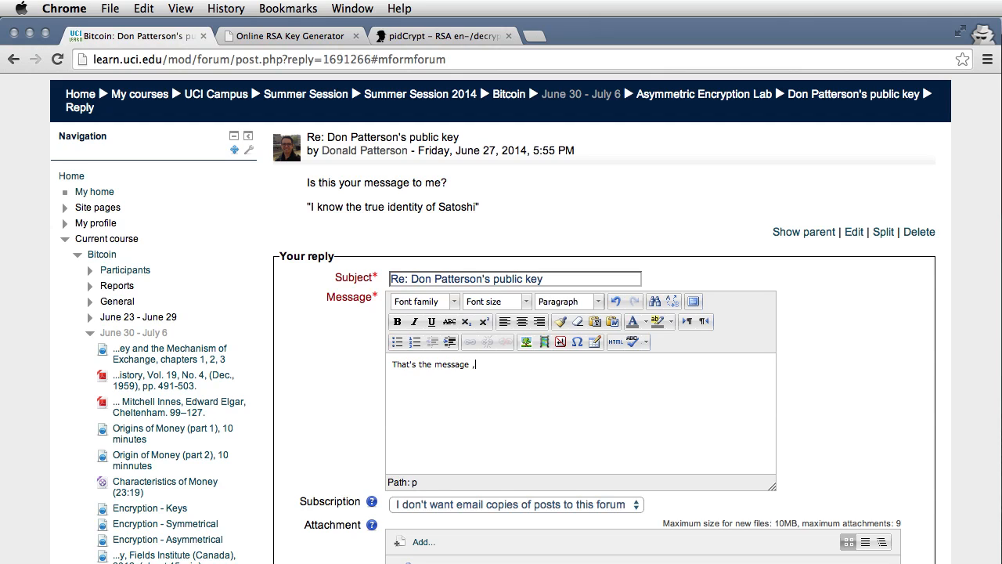
{"action": "type", "text": "at least"}
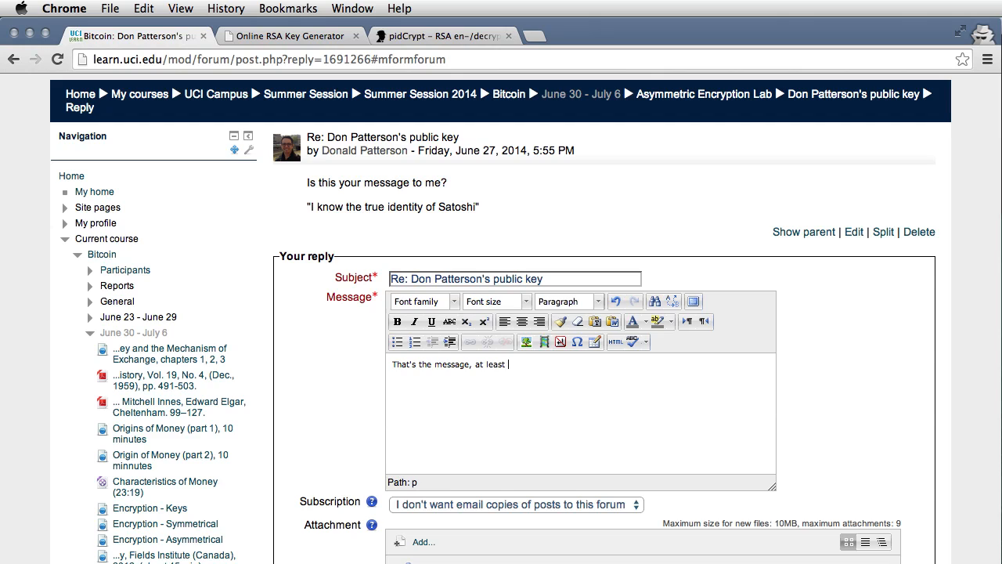
{"action": "type", "text": "the part inside the"}
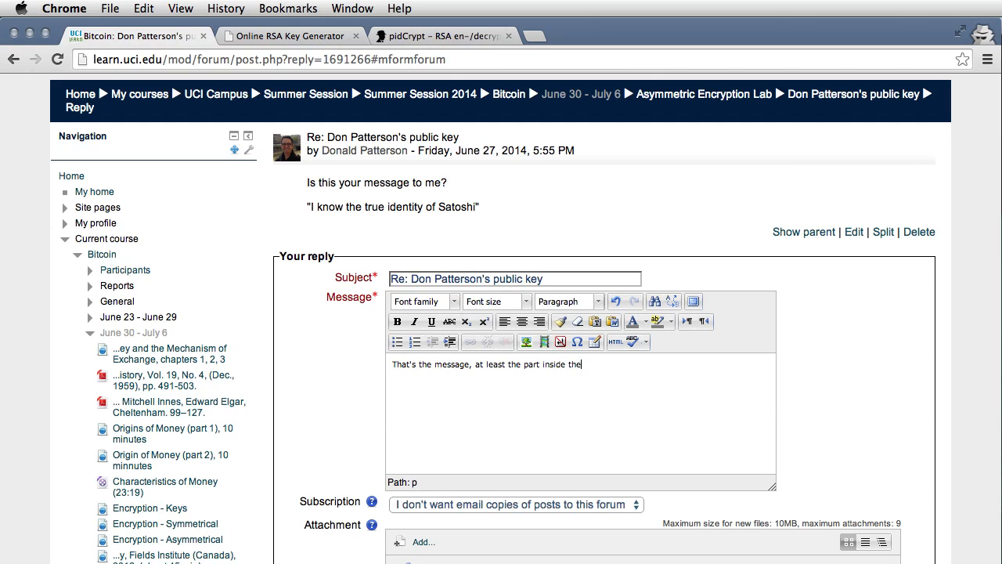
{"action": "type", "text": "quotat"}
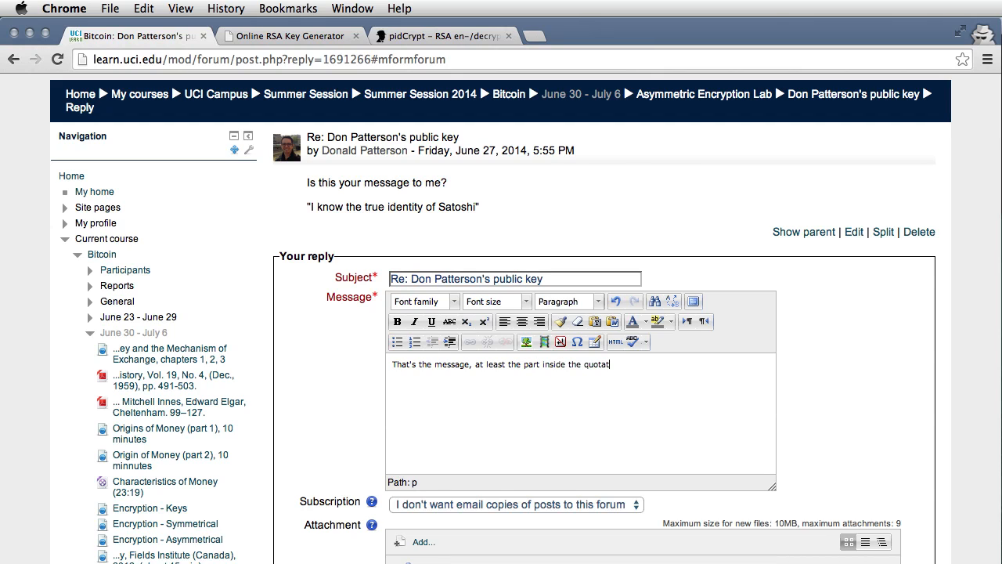
{"action": "type", "text": "ion marks."}
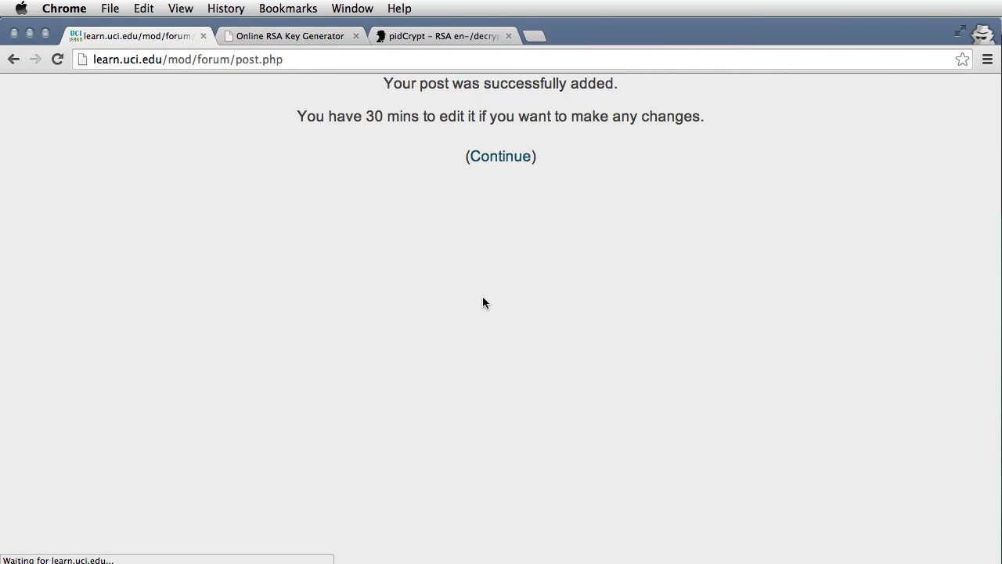
{"action": "left_click", "coordinate": [500, 156]}
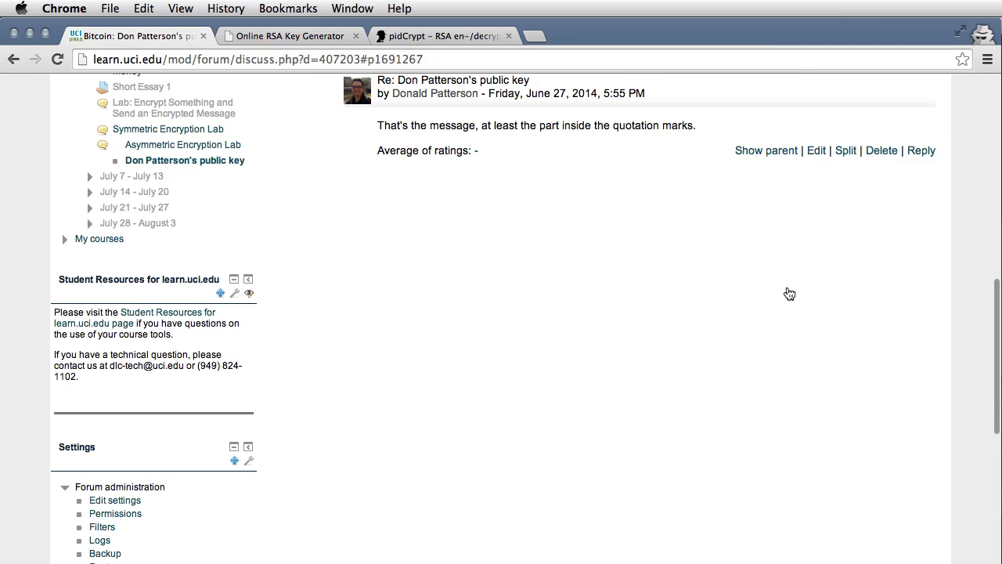